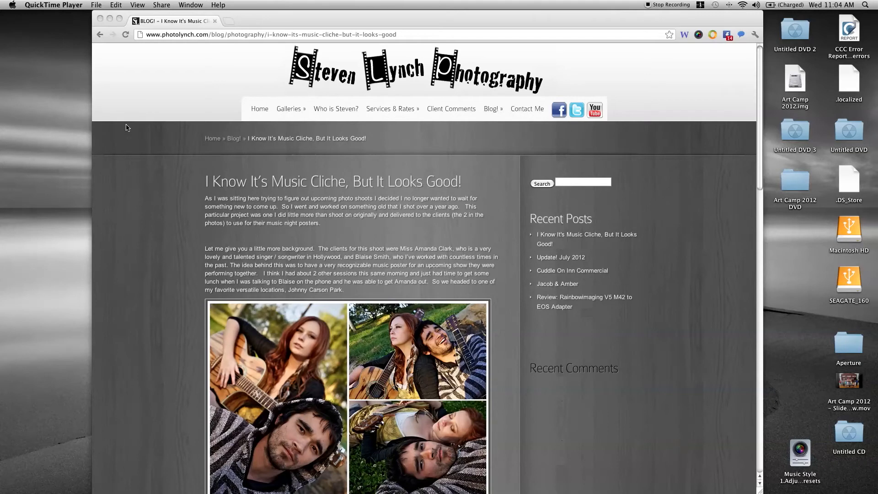
Select portrait _MG_4411 plus landscapes _MG_4434 and _MG_4447 in the Blaise & Amanda browser.
scroll("down", 3)
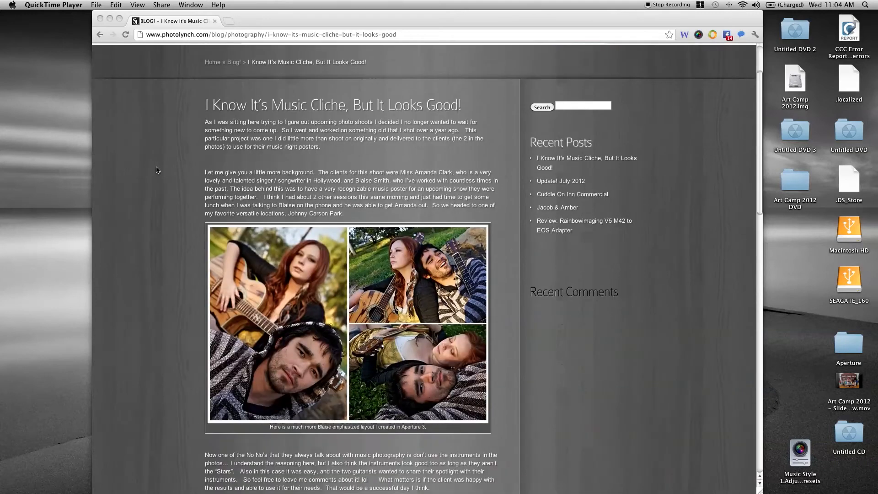
scroll("down", 3)
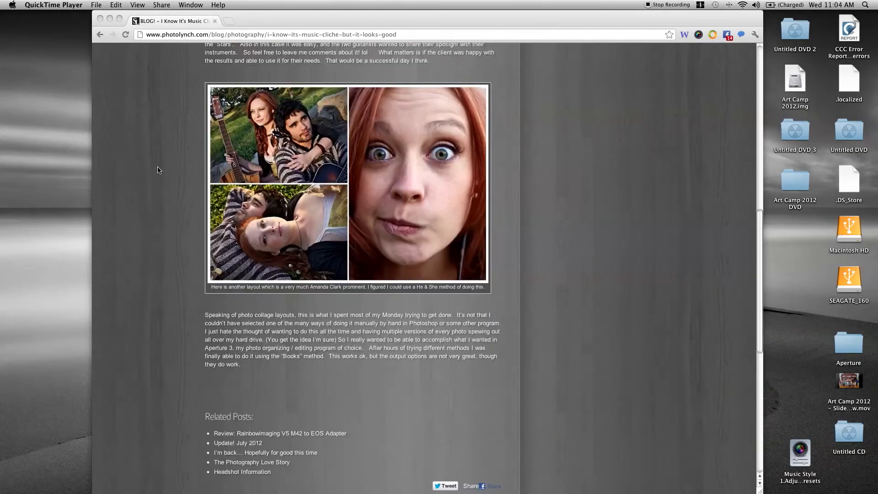
scroll("up", 3)
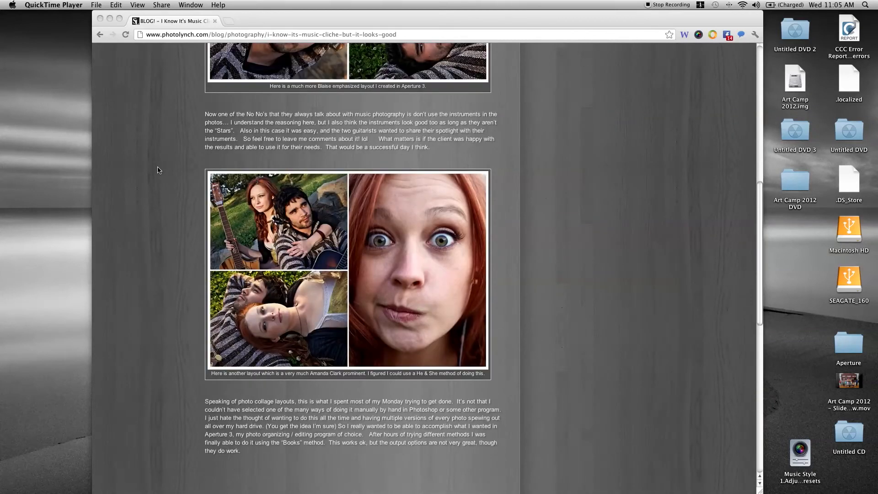
scroll("down", 3)
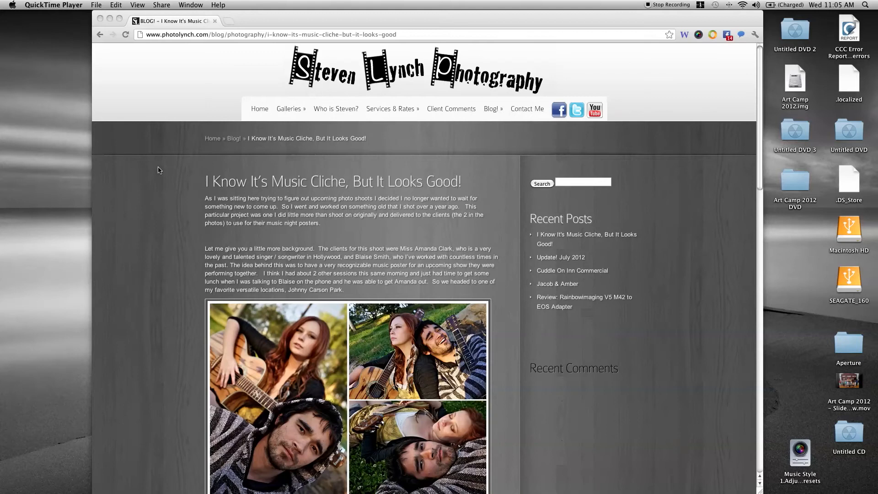
scroll("down", 3)
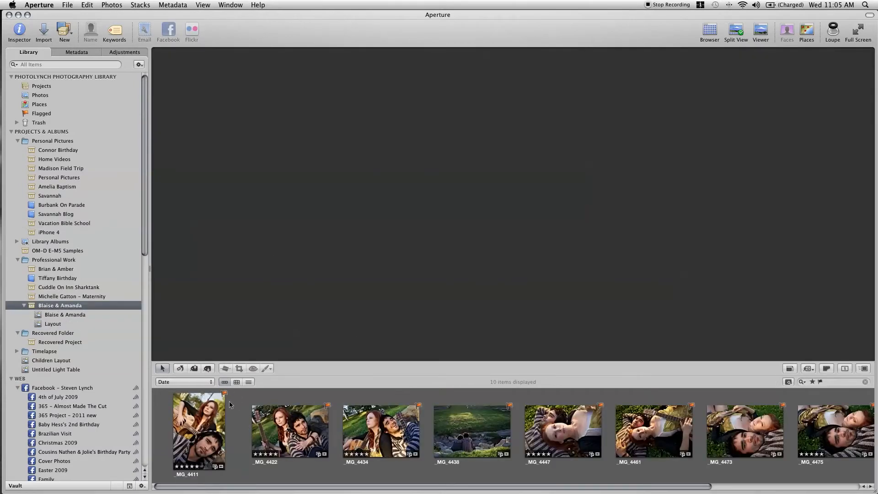
left_click(199, 431)
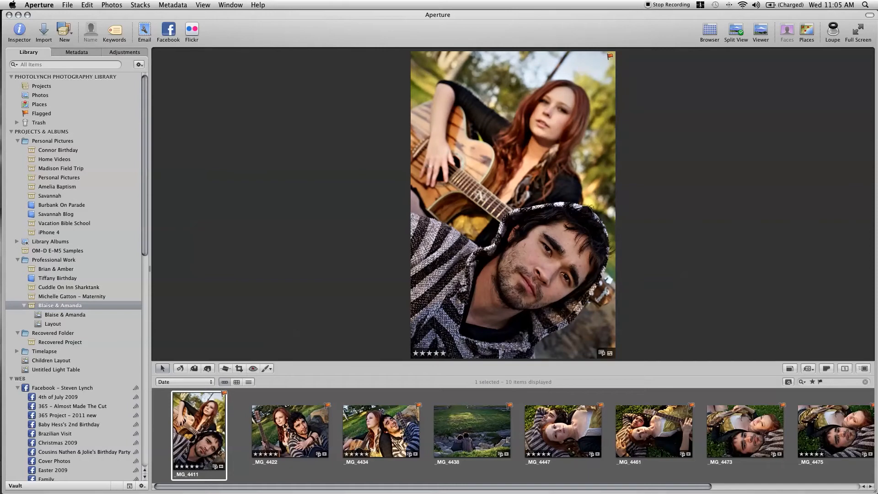
mouse_move(347, 422)
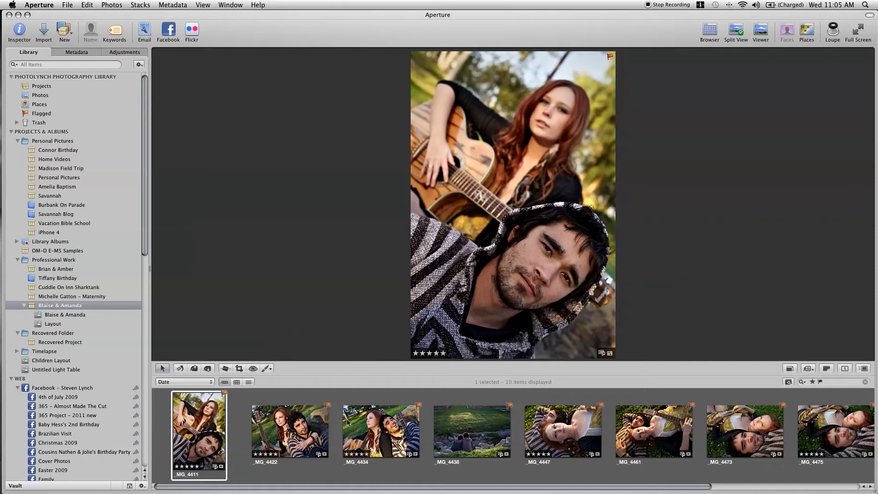
mouse_move(210, 431)
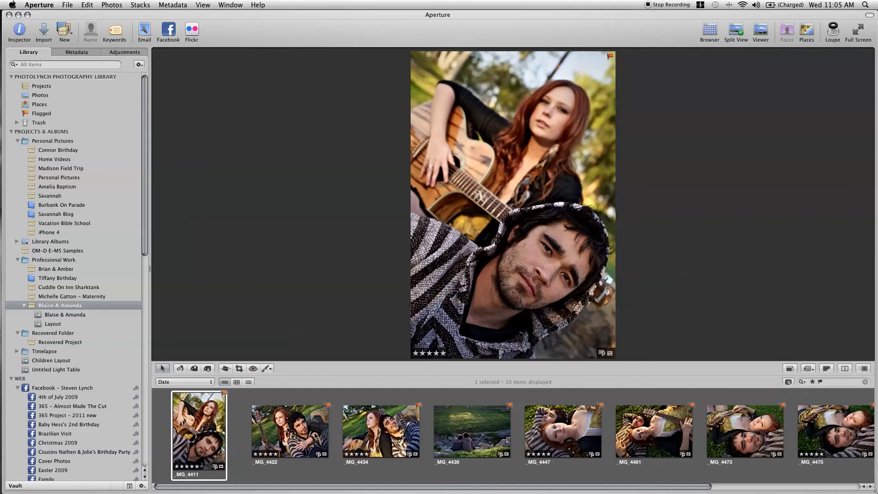
left_click(381, 430)
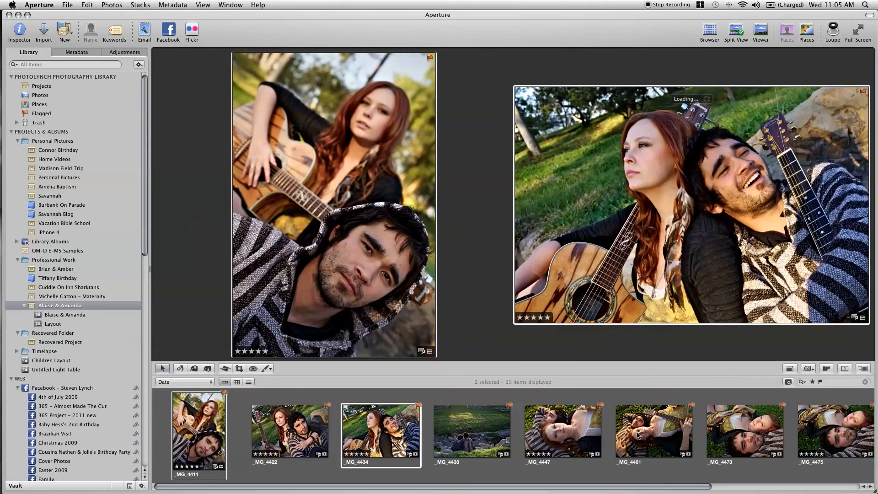
left_click(563, 431)
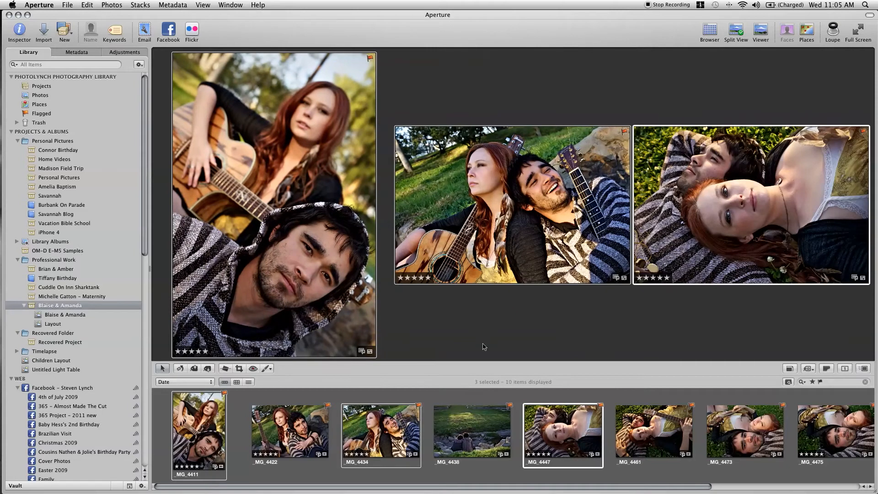
Create a light table named 'Blog Layout' holding the three selected photos.
left_click(64, 29)
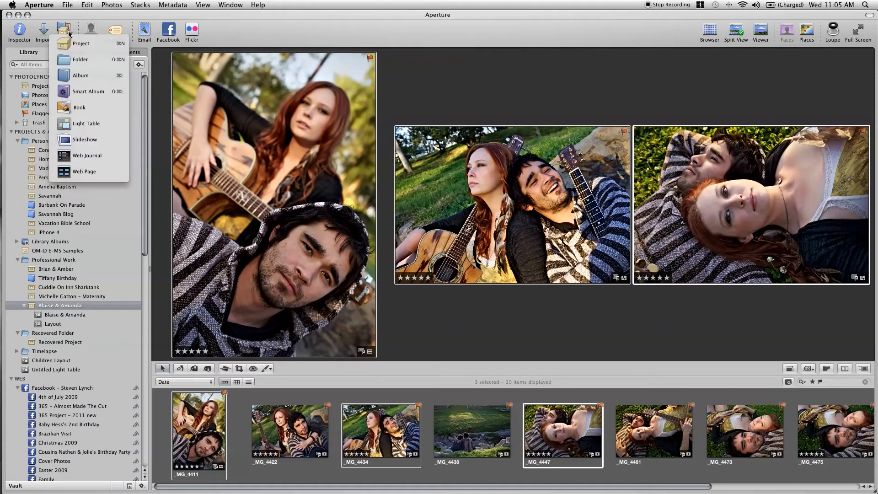
mouse_move(85, 123)
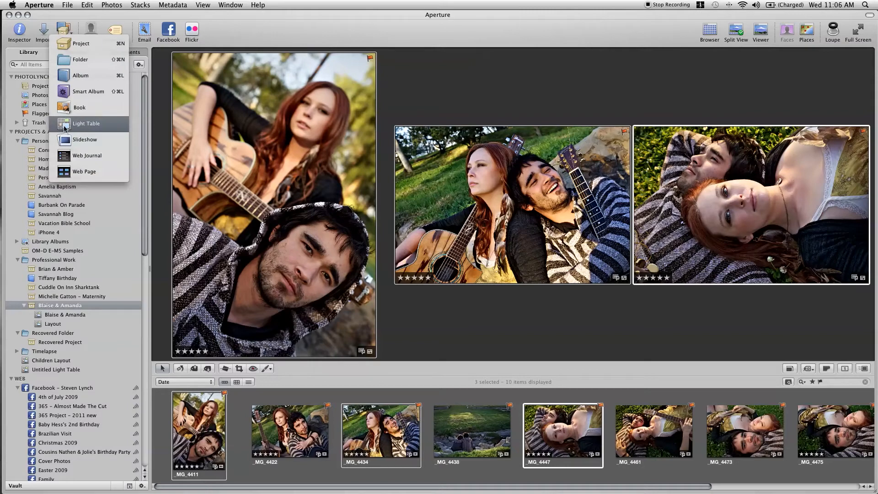
mouse_move(63, 129)
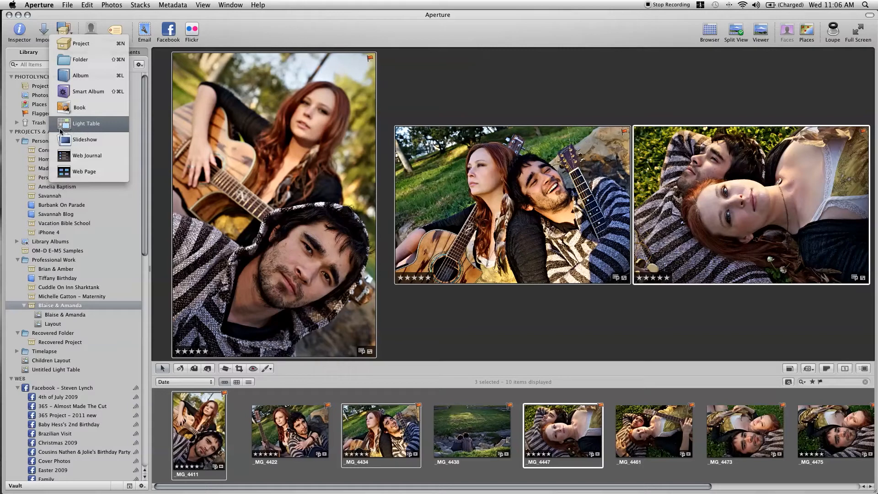
mouse_move(70, 127)
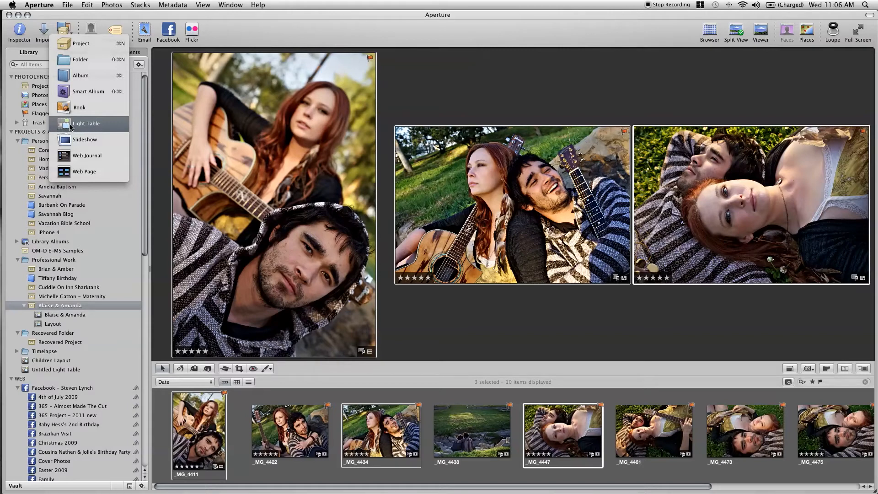
left_click(86, 124)
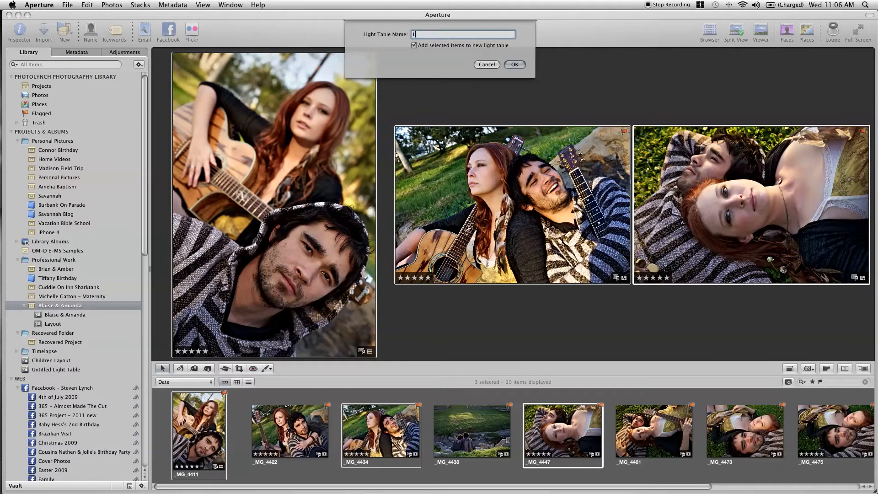
type("Blog Layout")
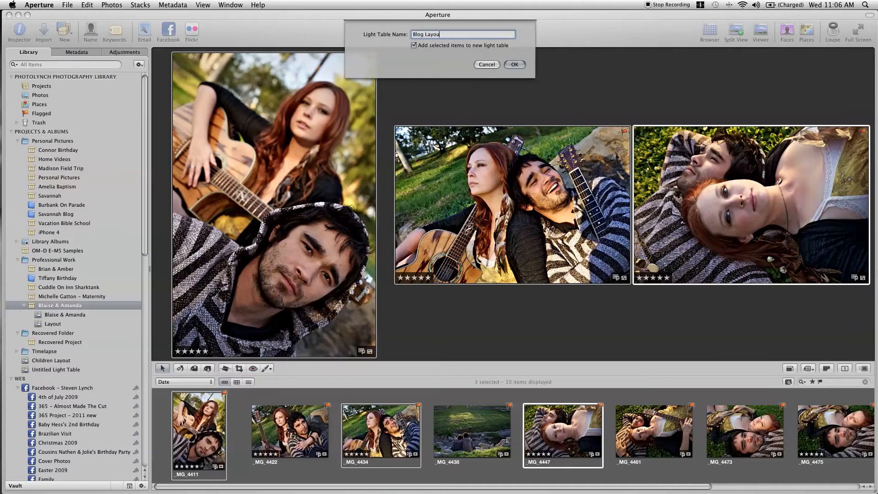
left_click(514, 65)
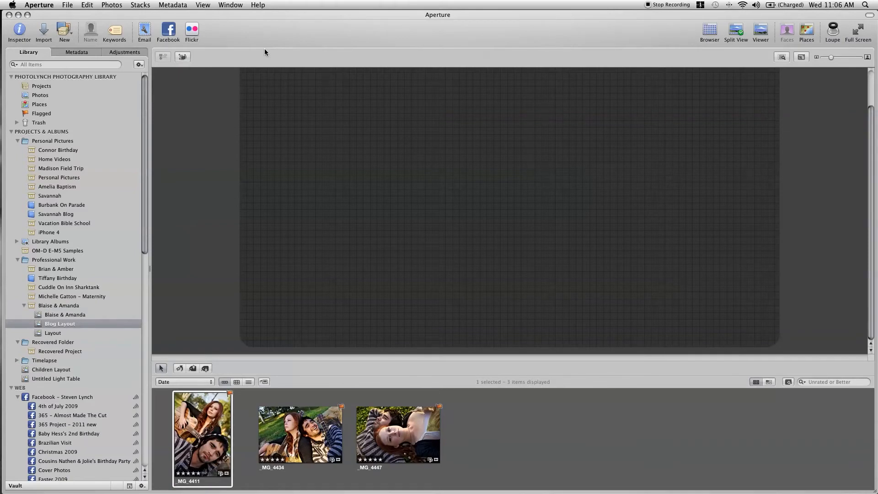
mouse_move(304, 90)
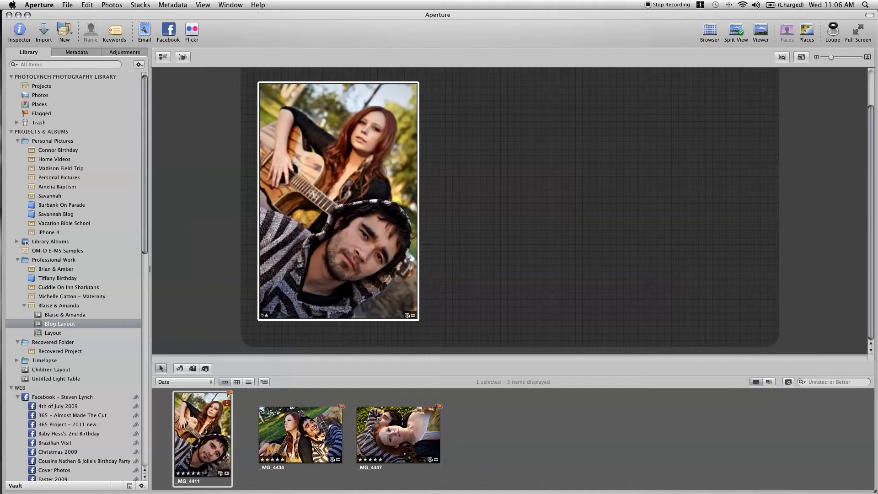
Place _MG_4434 on the light table and enlarge it at top right beside the portrait.
left_click(300, 434)
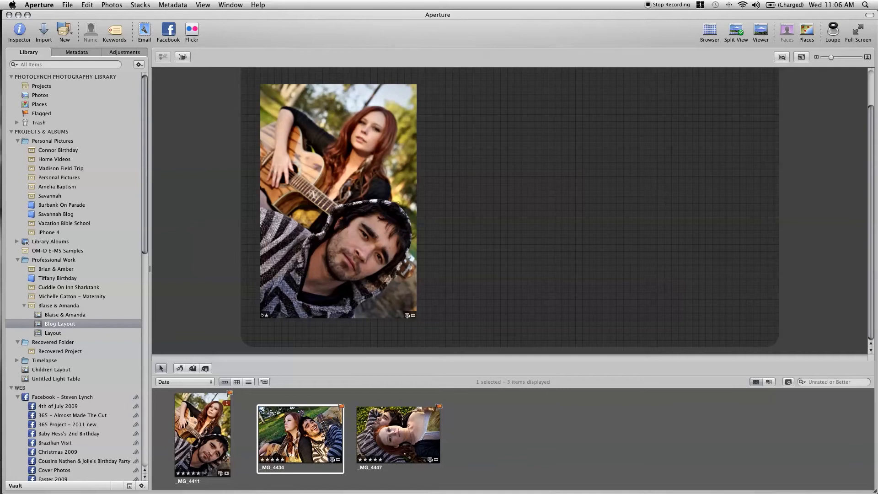
left_click_drag(301, 433, 461, 117)
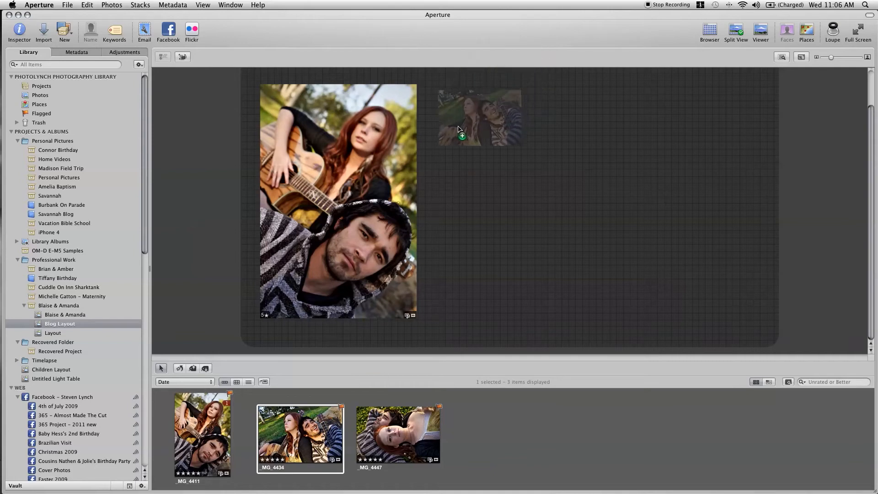
left_click_drag(477, 116, 458, 104)
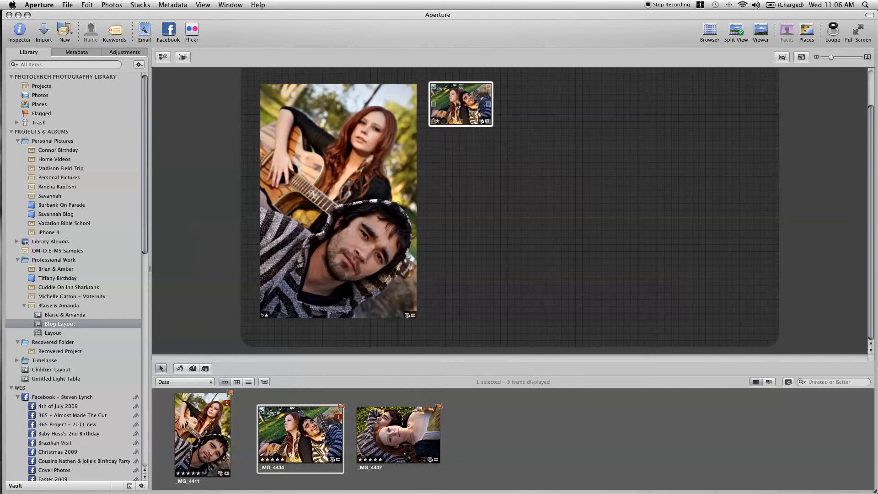
left_click_drag(460, 104, 467, 181)
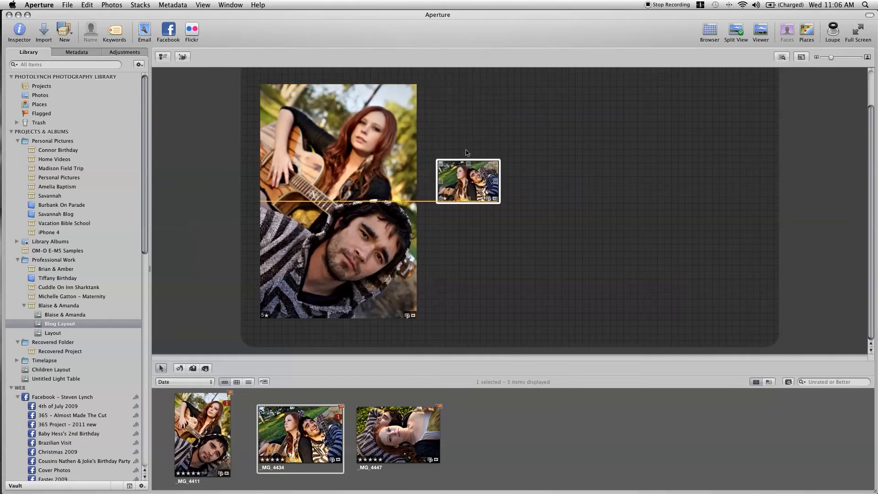
left_click_drag(467, 181, 457, 103)
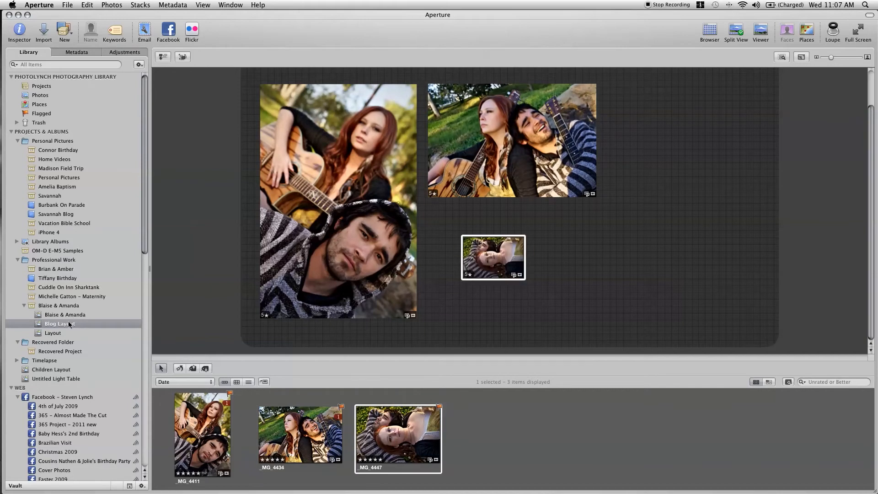
mouse_move(65, 314)
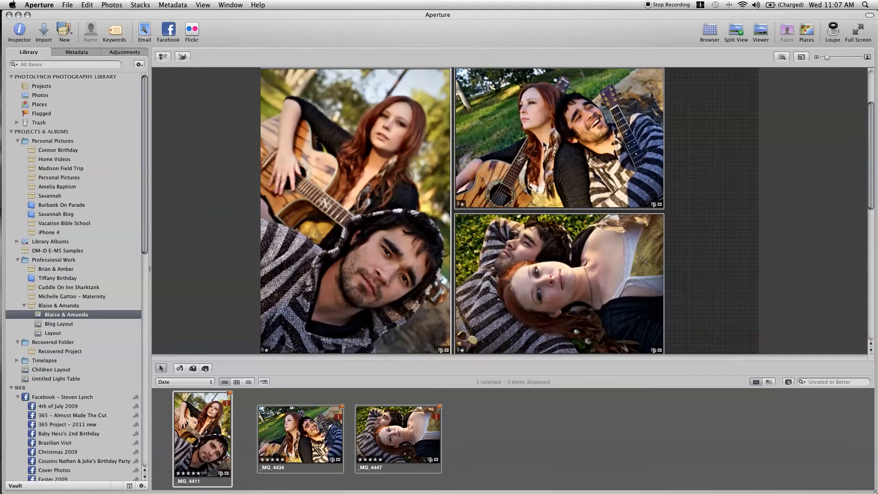
mouse_move(392, 77)
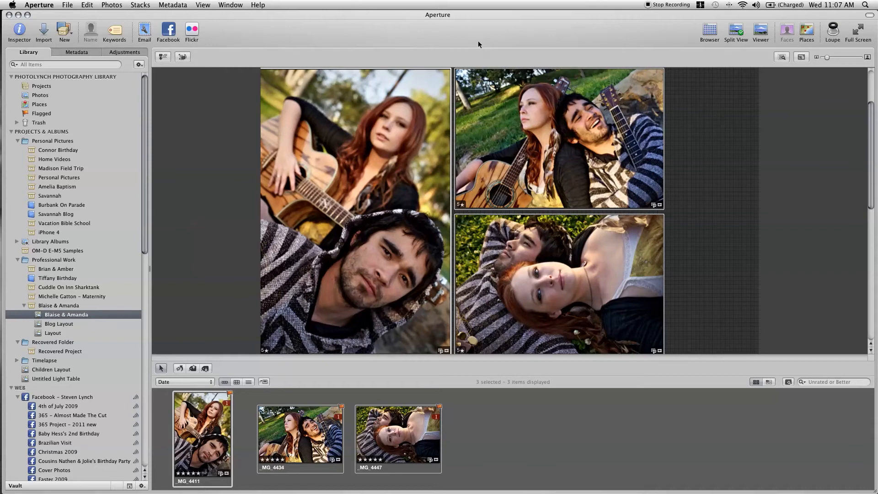
Return from the finished collage to the Blaise & Amanda album.
left_click(168, 32)
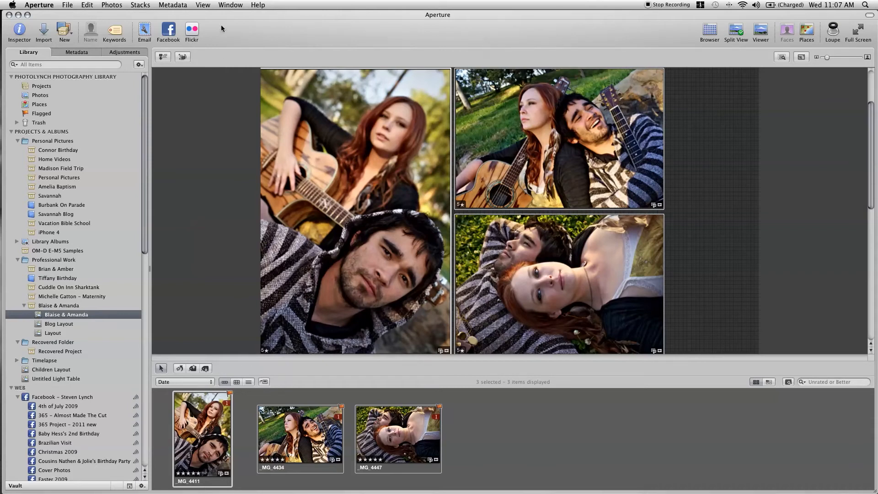
left_click(66, 5)
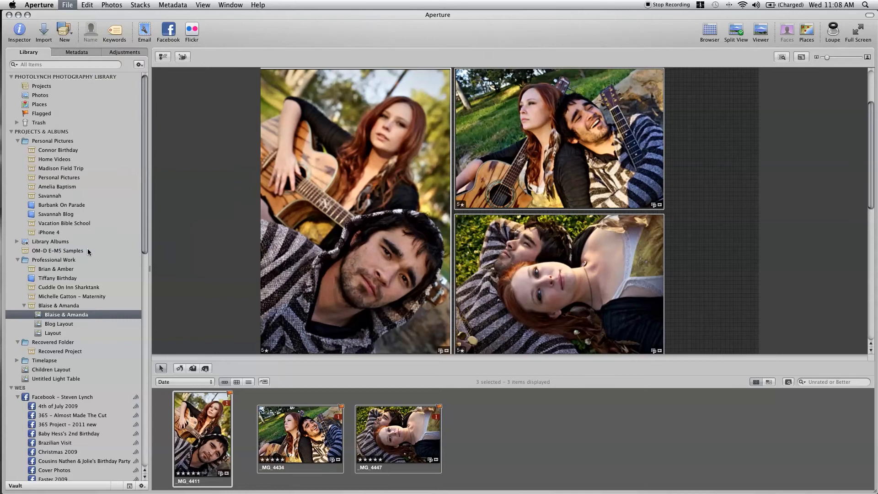
mouse_move(137, 247)
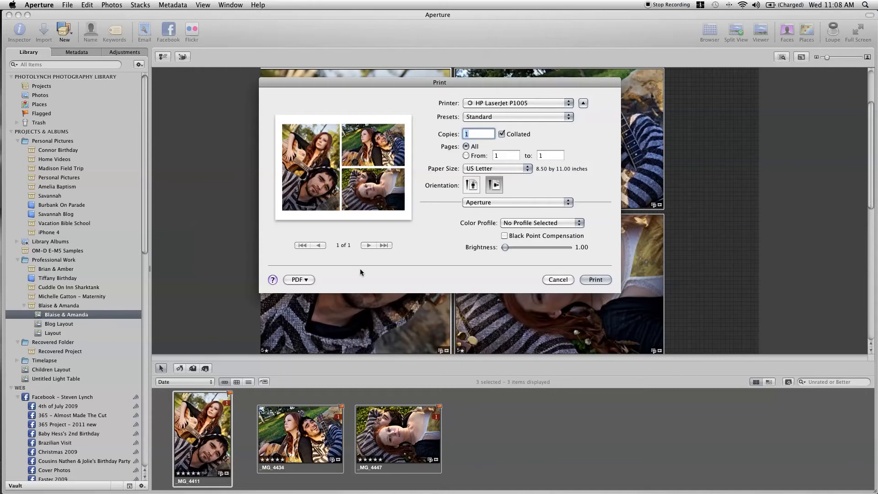
mouse_move(362, 273)
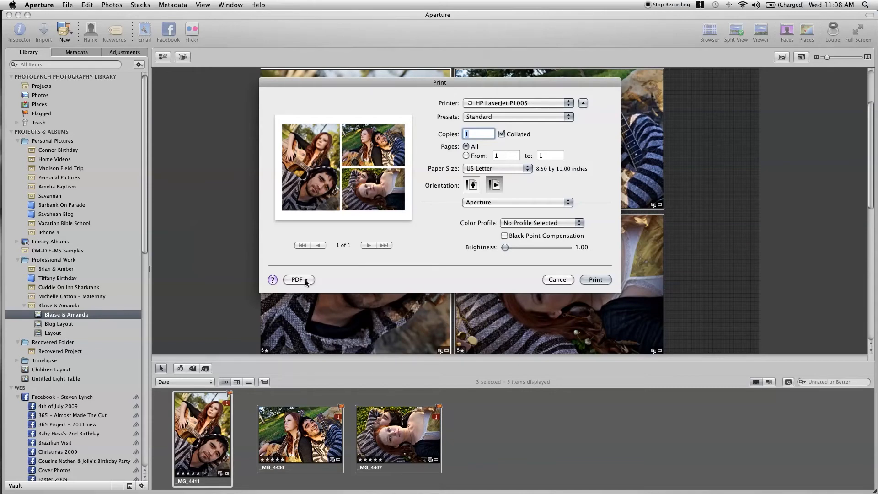
Dismiss the Print dialog and its PDF options without printing the collage.
left_click(297, 279)
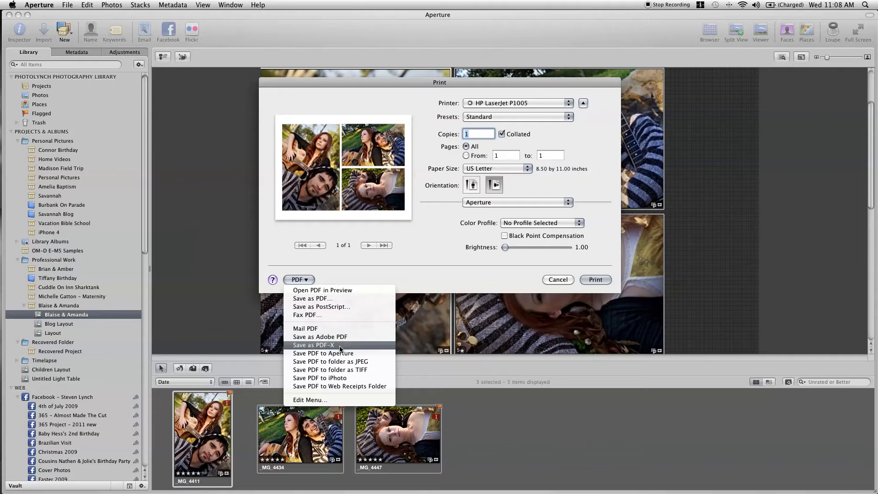
mouse_move(432, 282)
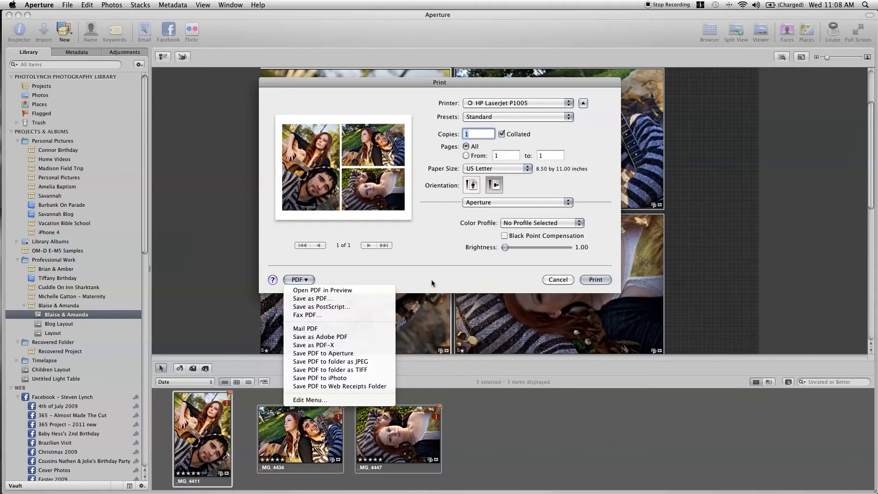
left_click(431, 283)
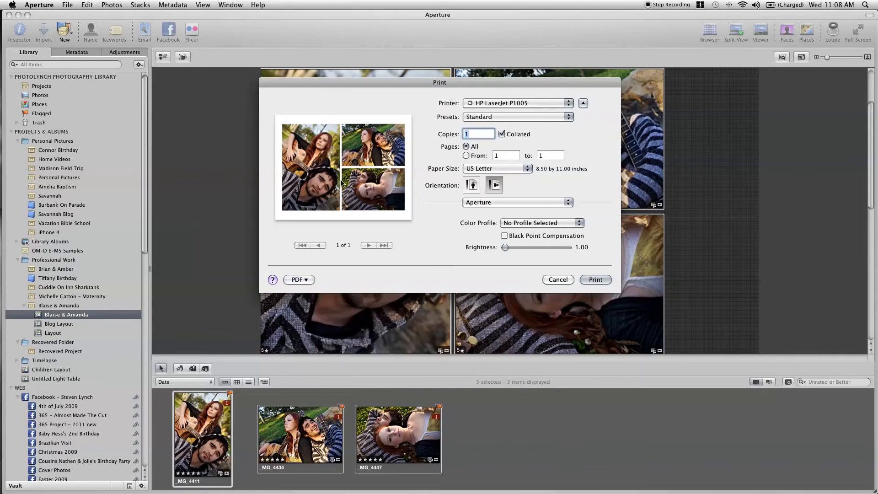
left_click(557, 279)
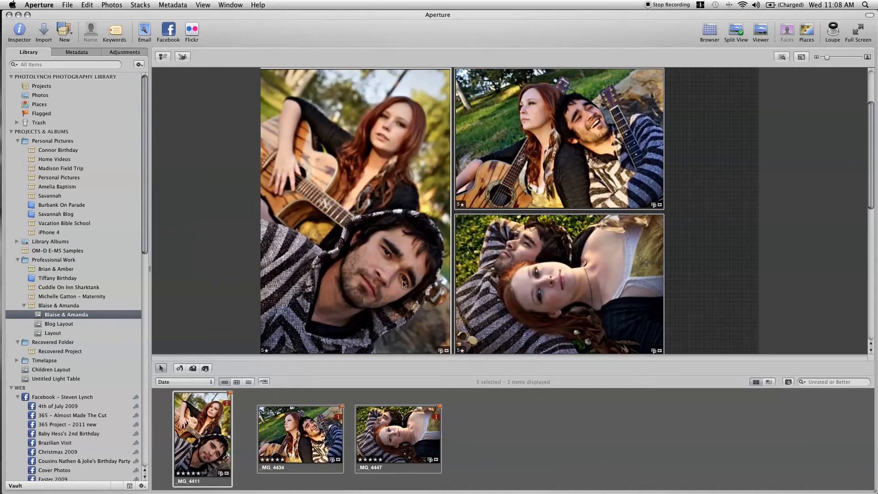
mouse_move(391, 292)
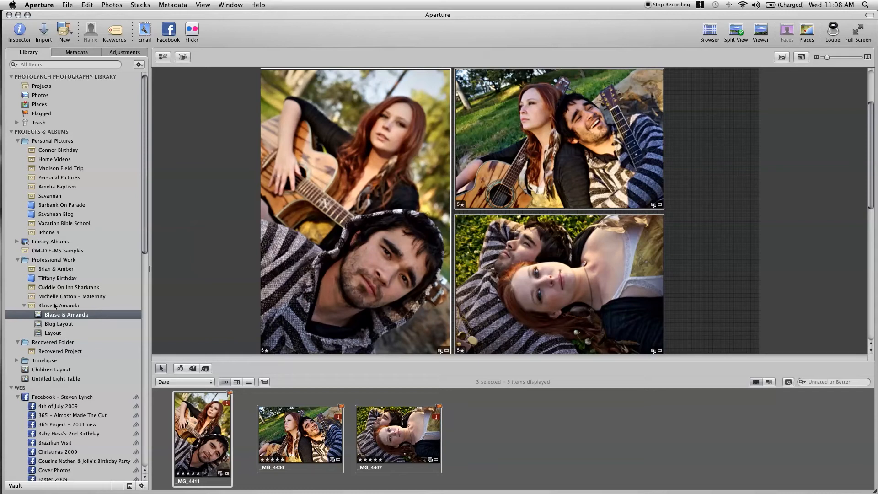
mouse_move(65, 314)
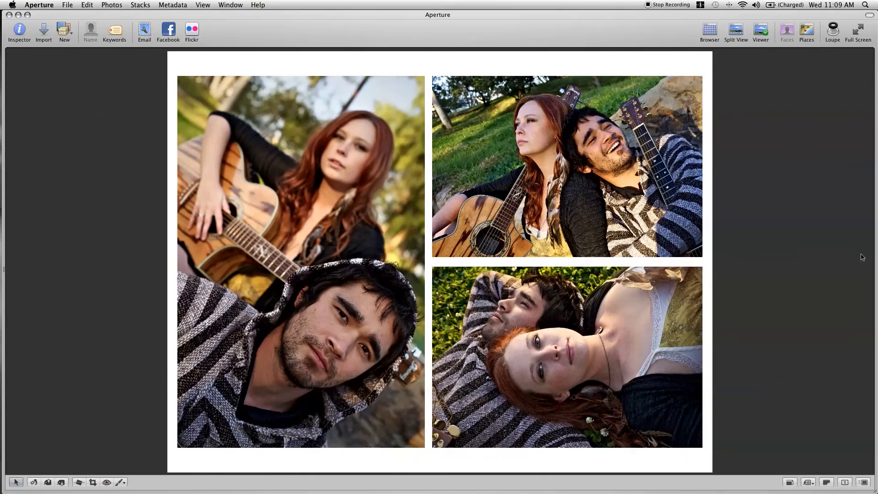
mouse_move(409, 154)
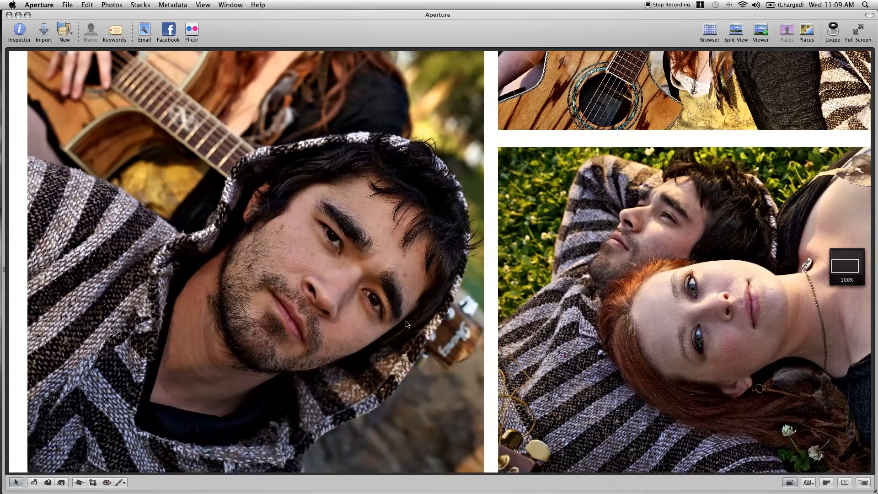
mouse_move(266, 305)
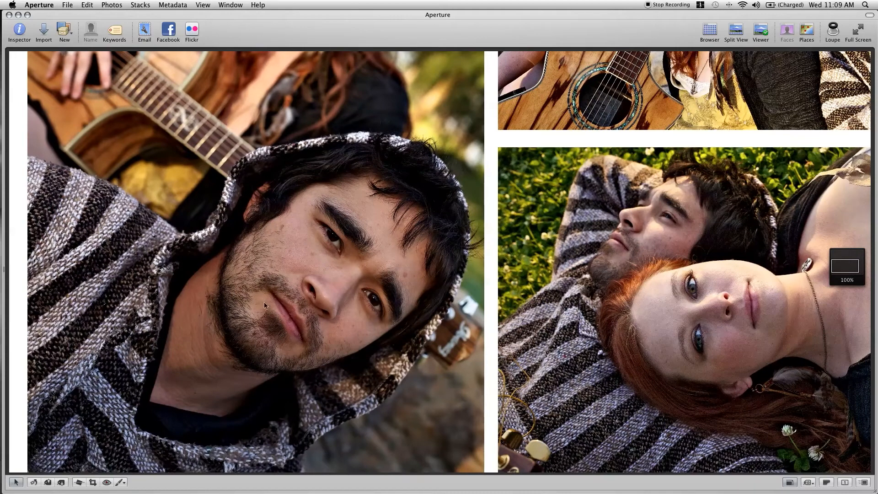
mouse_move(264, 257)
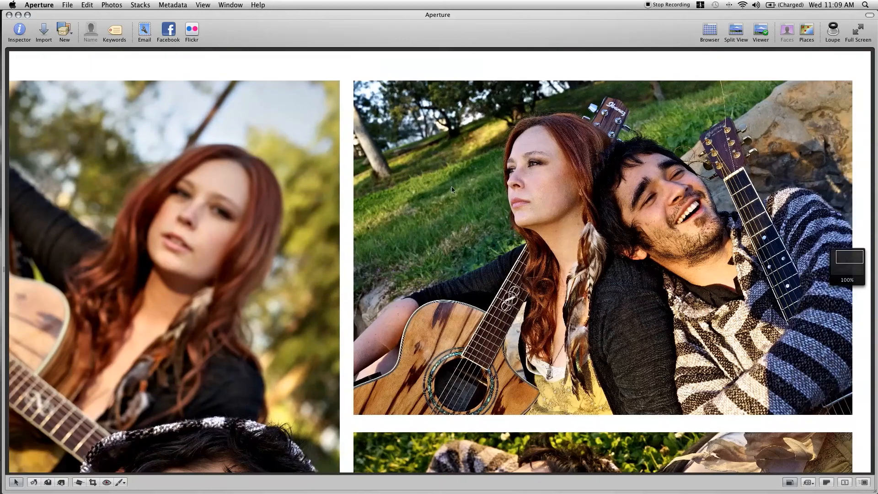
mouse_move(716, 236)
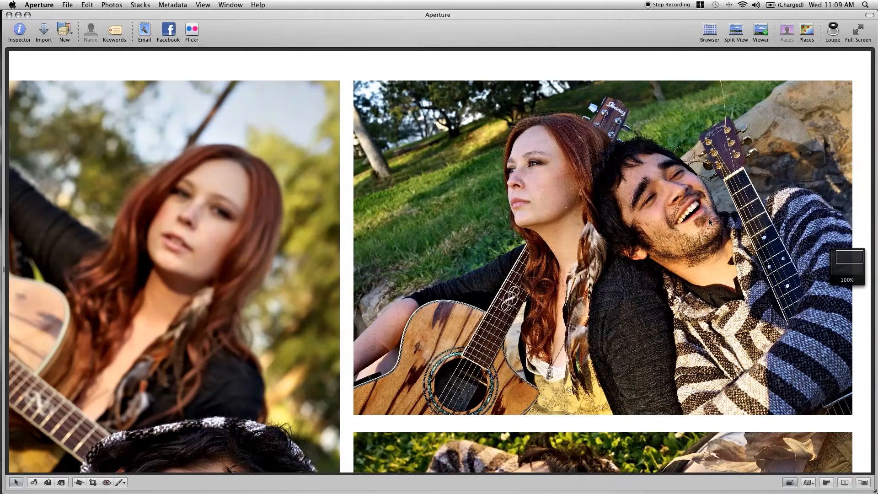
mouse_move(656, 259)
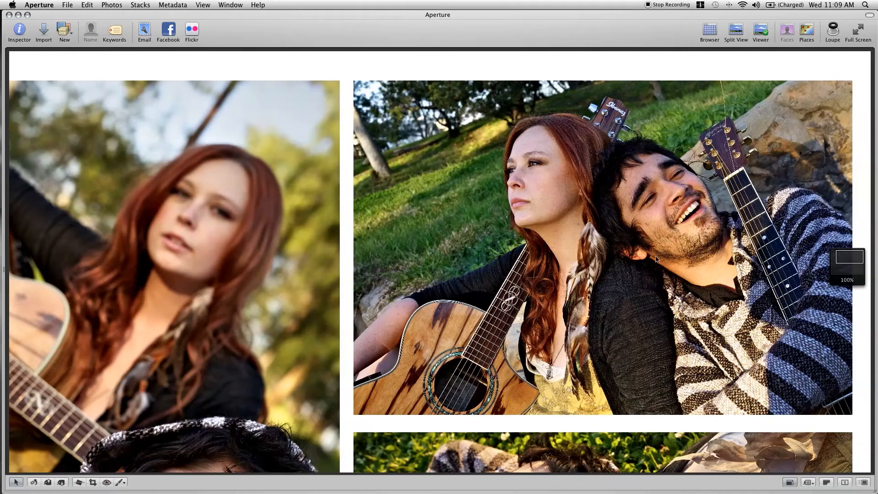
Pan across the full-screen collage at 100% to inspect the photos' detail.
scroll("down", 3)
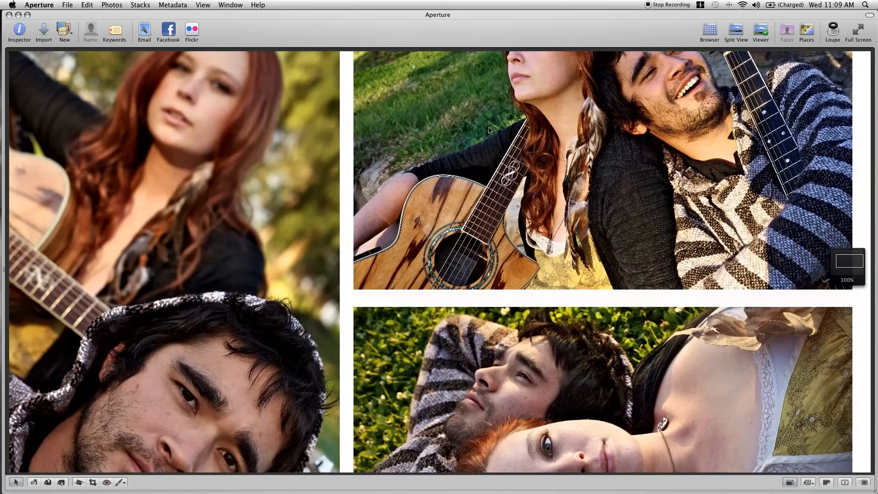
scroll("down", 3)
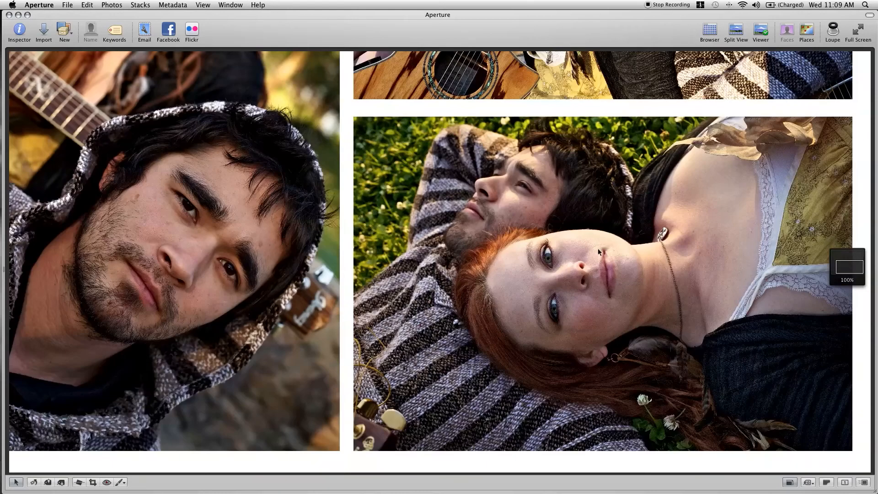
mouse_move(576, 249)
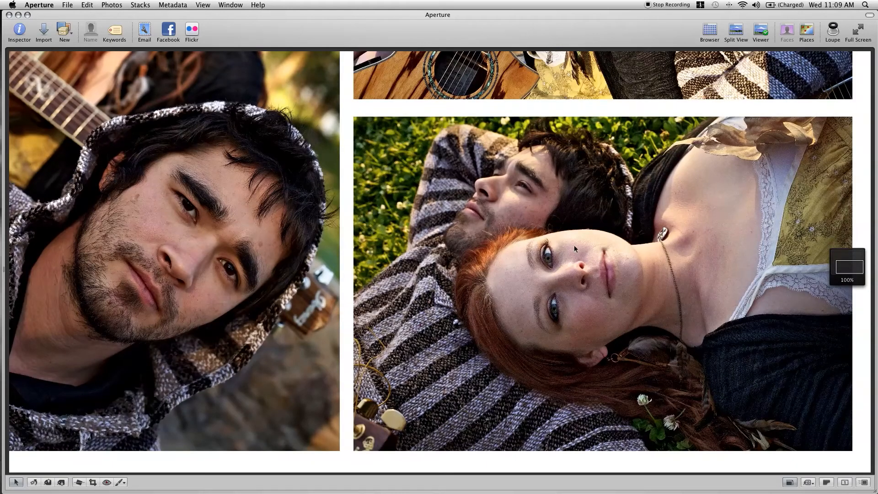
mouse_move(518, 167)
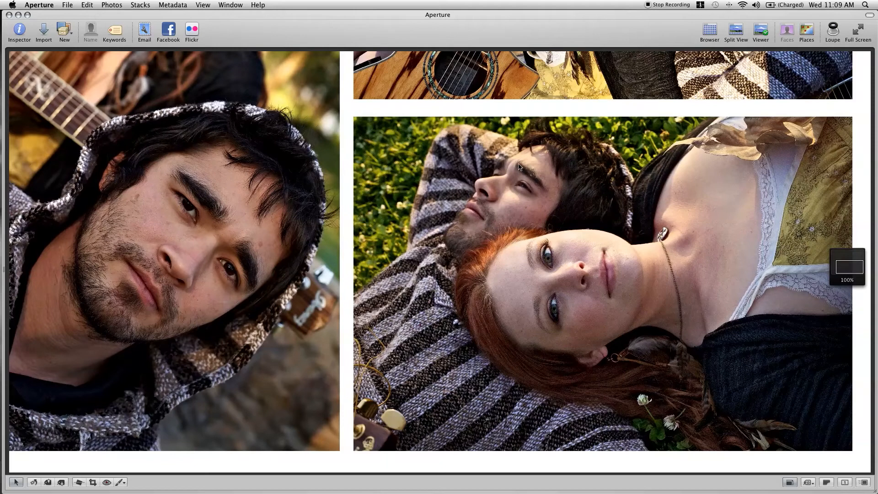
left_click(202, 4)
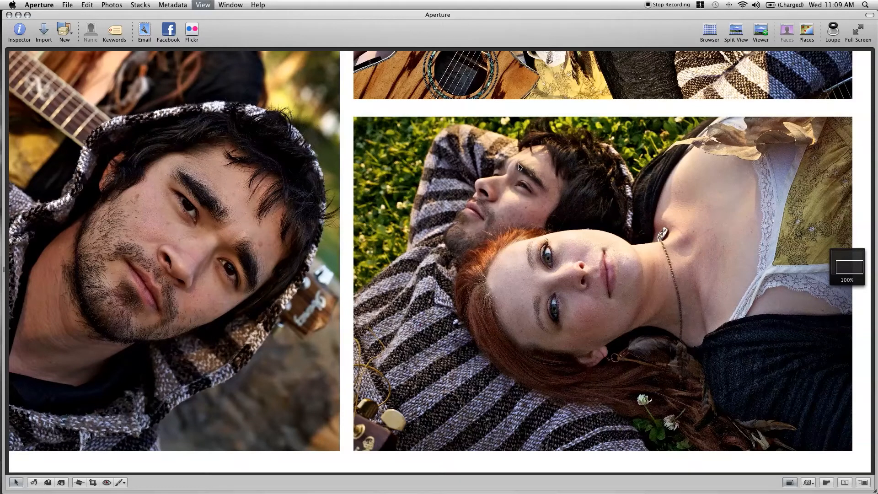
Fit the whole layout page, then select a photo for the book.
left_click(760, 30)
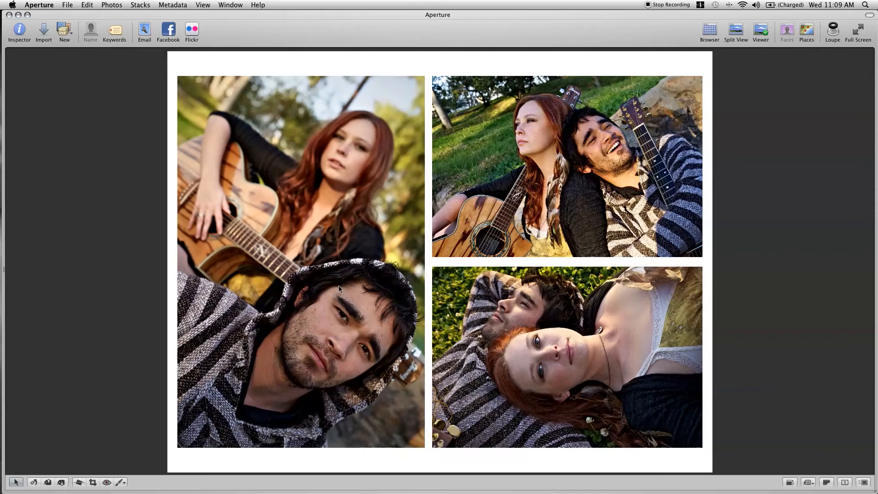
mouse_move(725, 32)
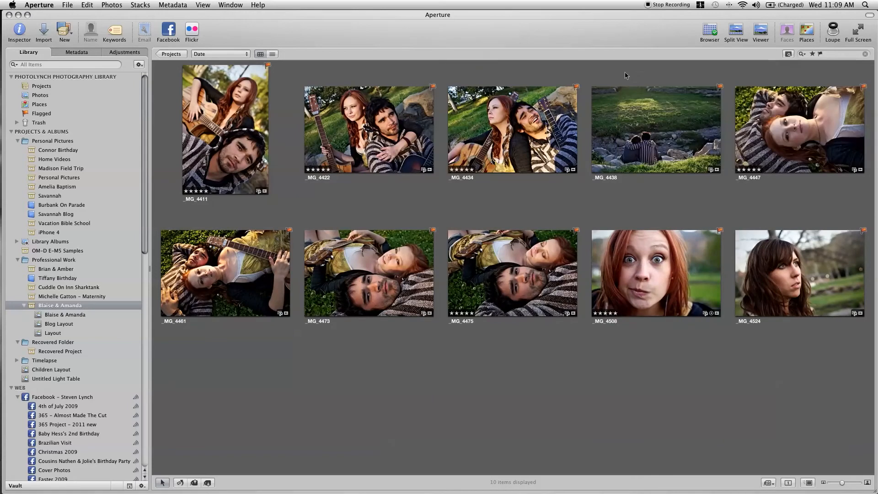
left_click(224, 132)
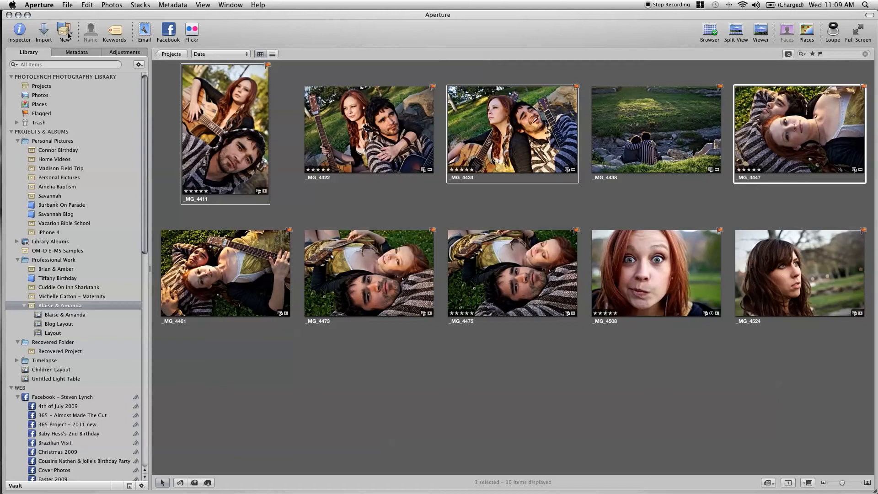
Start a new book, preview Modern Lines, Journal and Proof Book themes, and choose Custom type.
left_click(64, 29)
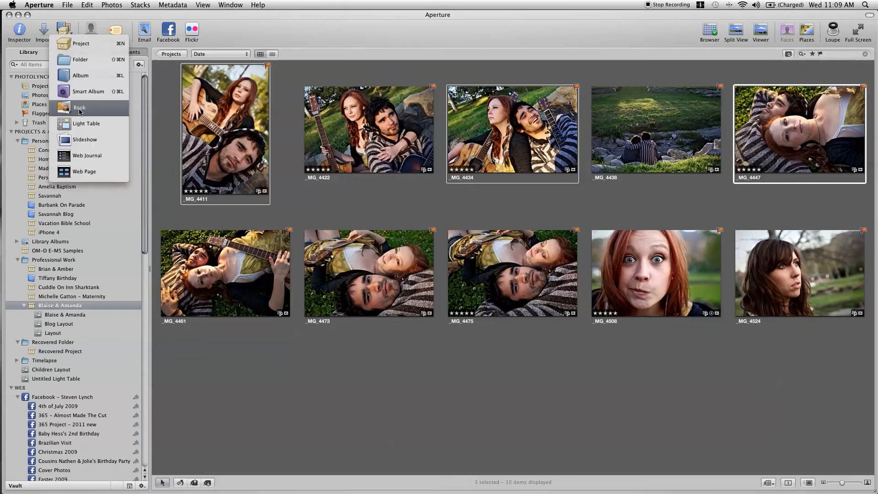
left_click(80, 107)
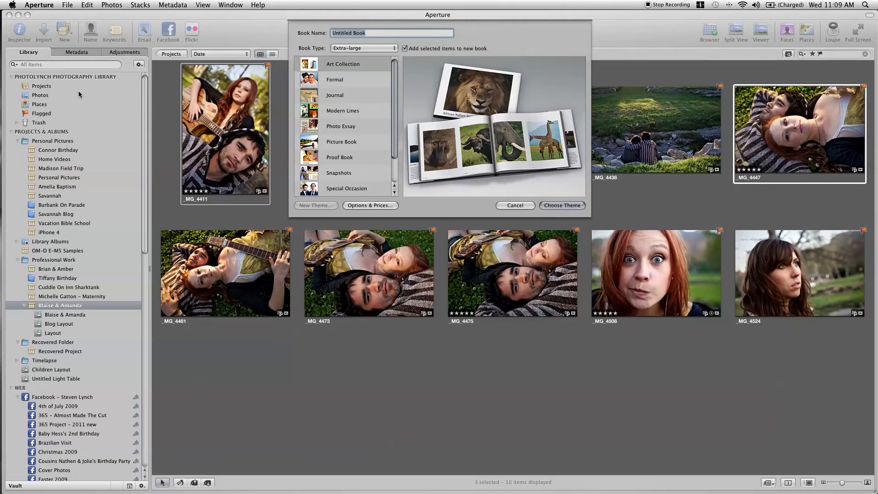
left_click(342, 110)
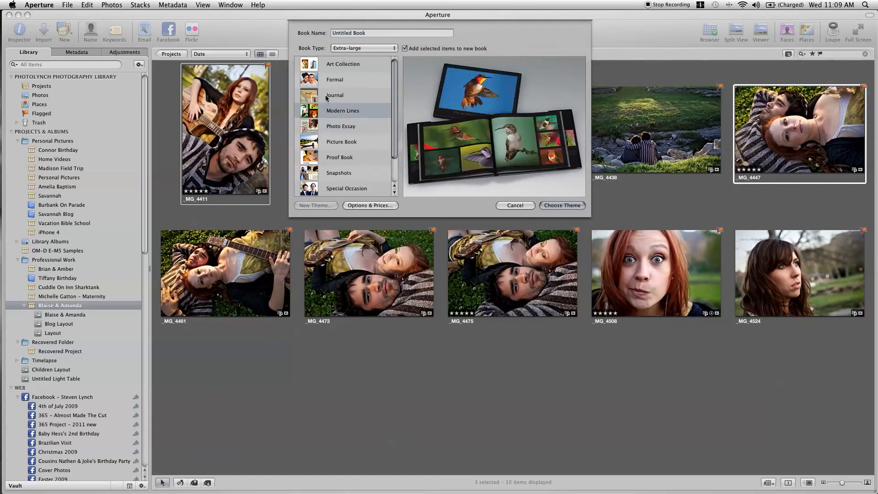
left_click(335, 95)
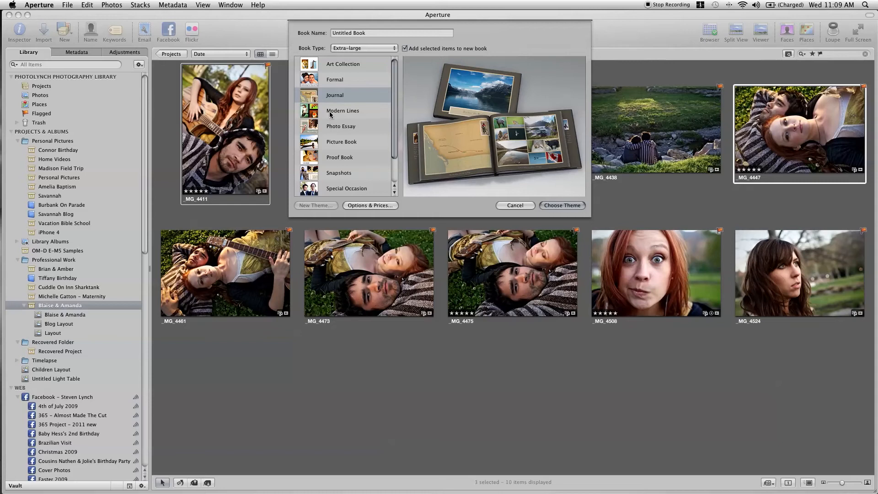
left_click(340, 157)
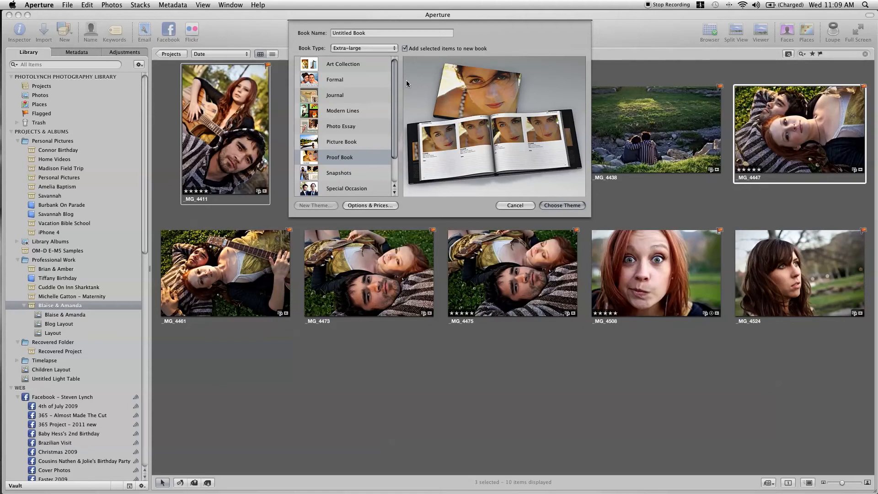
left_click(364, 48)
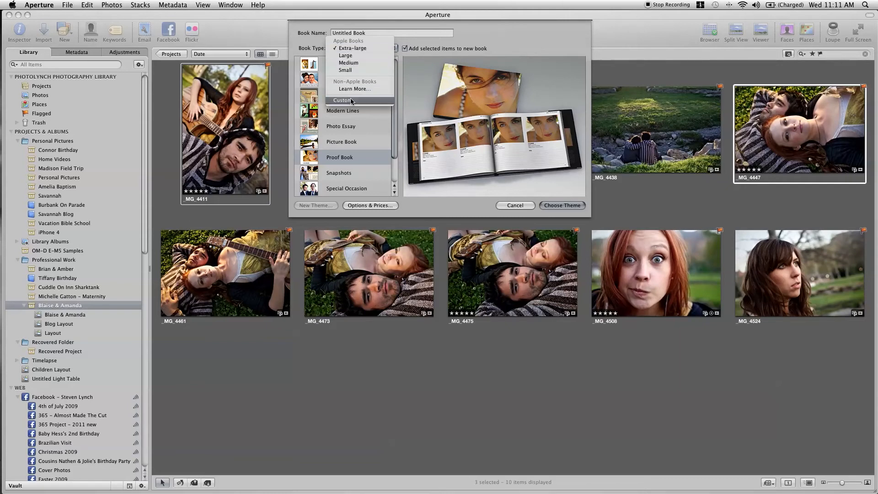
left_click(342, 100)
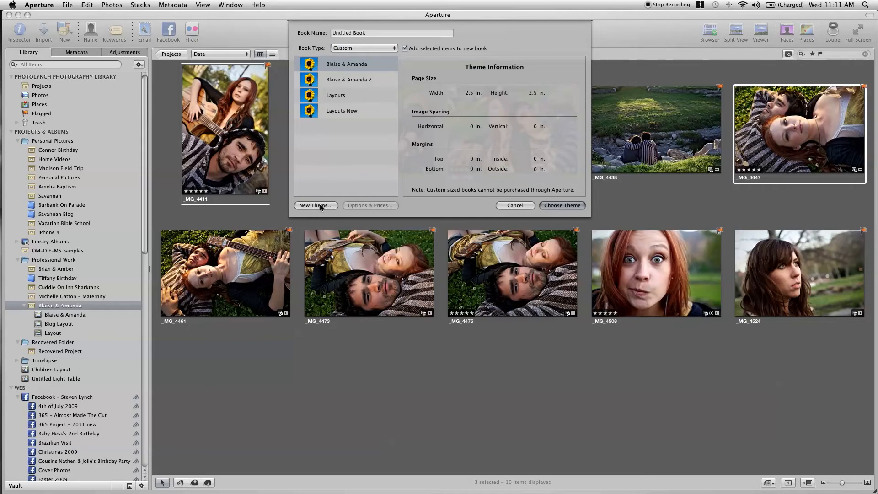
Name the new custom book theme 'Blog Layouts'.
left_click(315, 205)
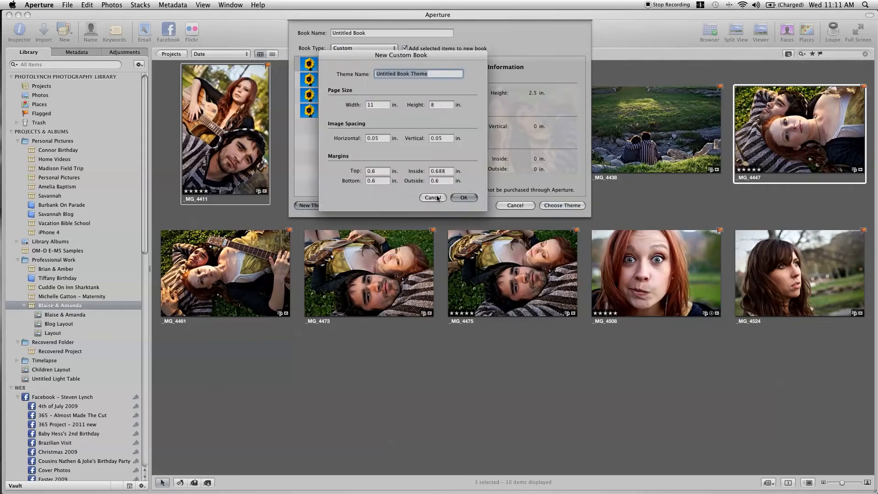
left_click(433, 197)
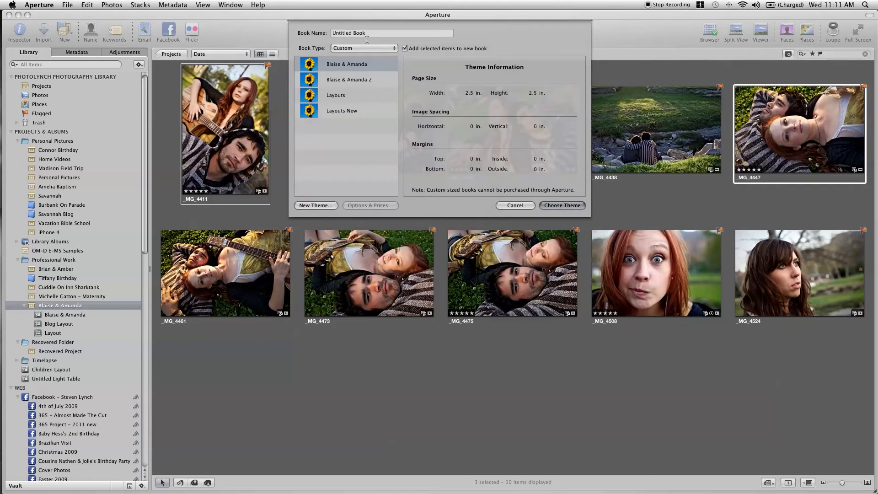
left_click(391, 32)
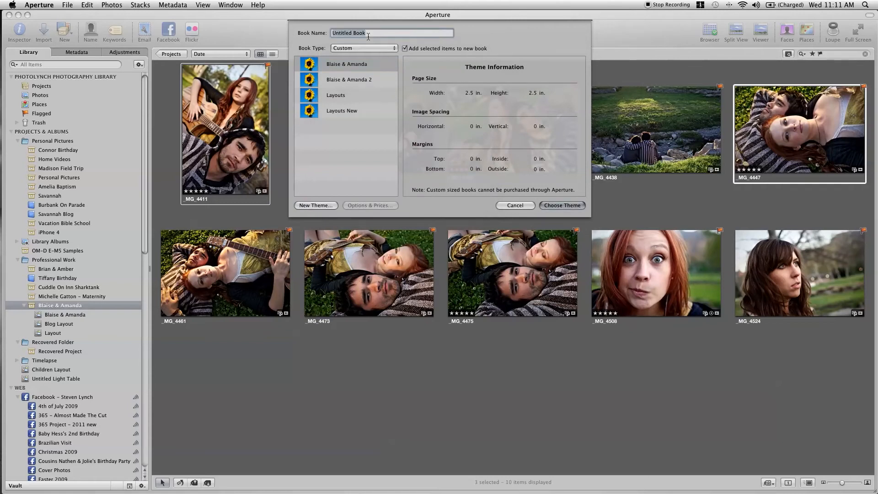
type("Blog Layouts")
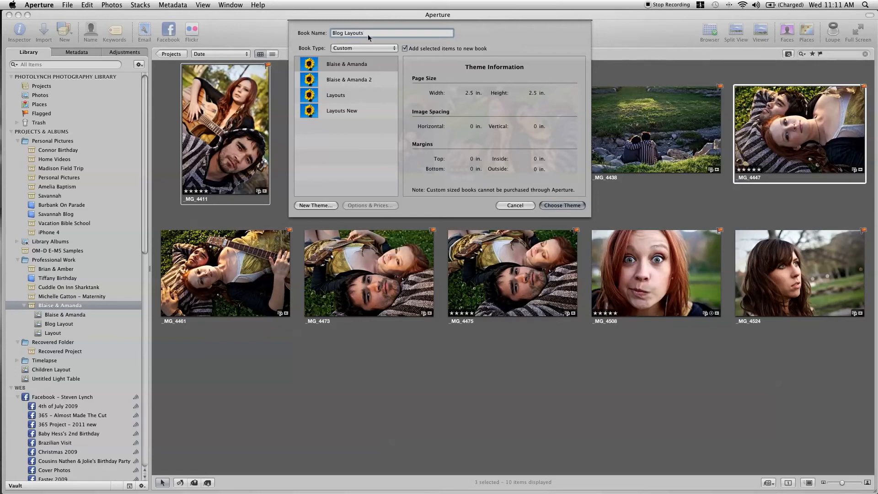
left_click(315, 205)
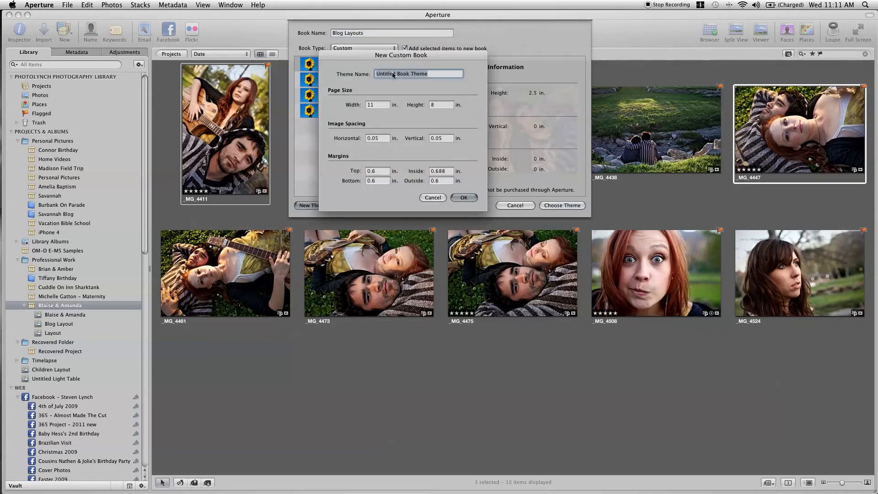
type("Blog")
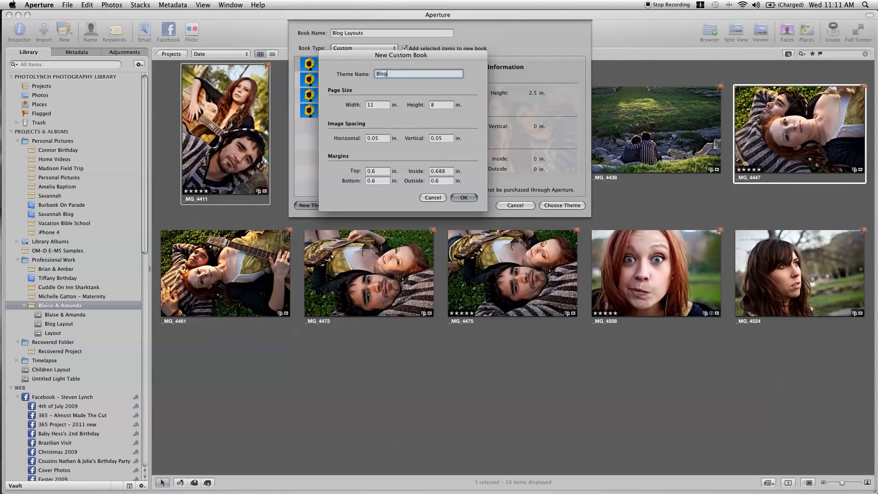
type("Layouts")
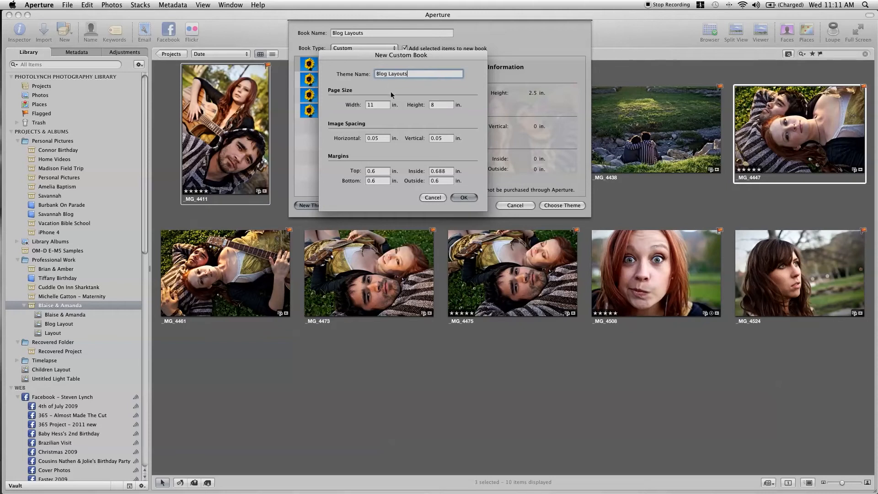
Give the theme 11 × 8 in pages with 0.3 in margins and confirm it.
left_click(376, 104)
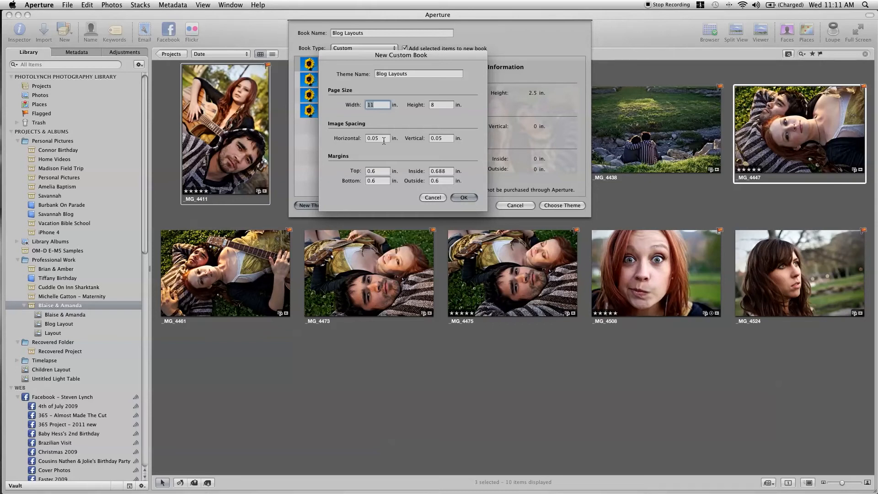
left_click(376, 138)
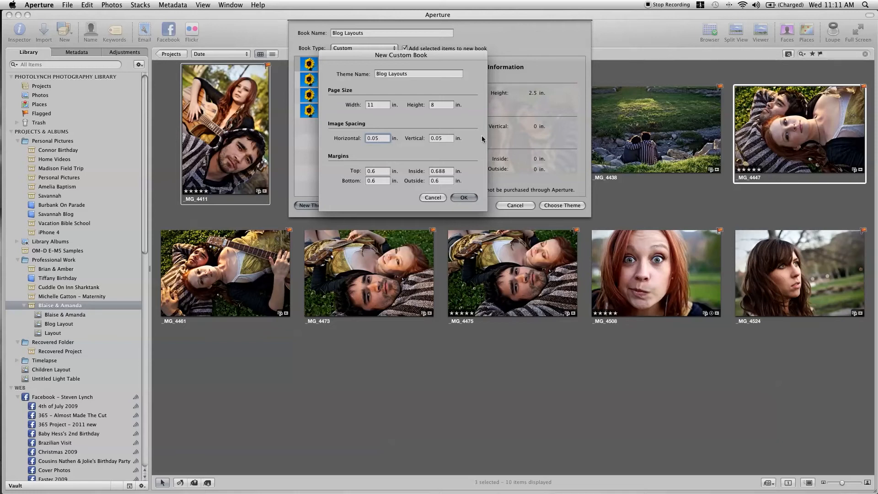
left_click(378, 138)
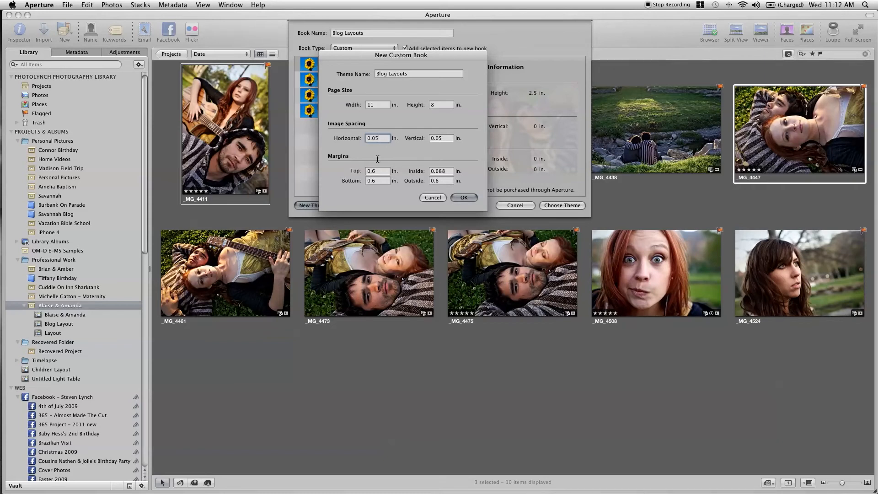
left_click(377, 171)
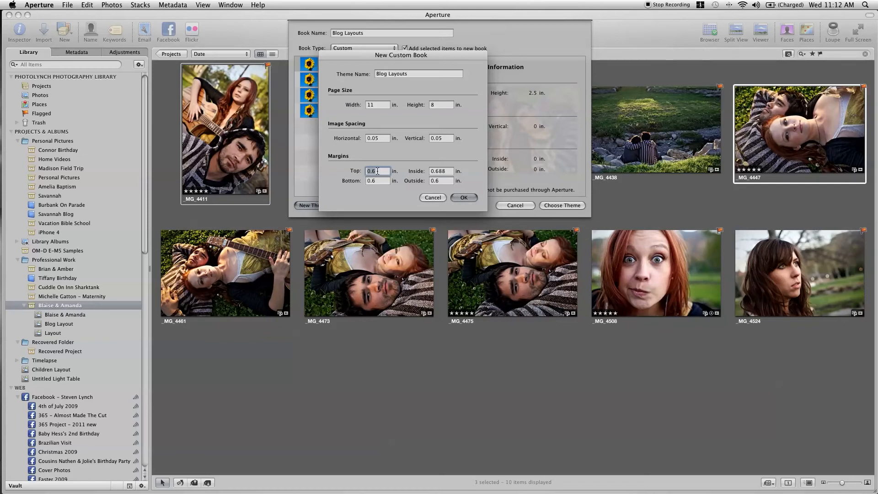
type("0.3")
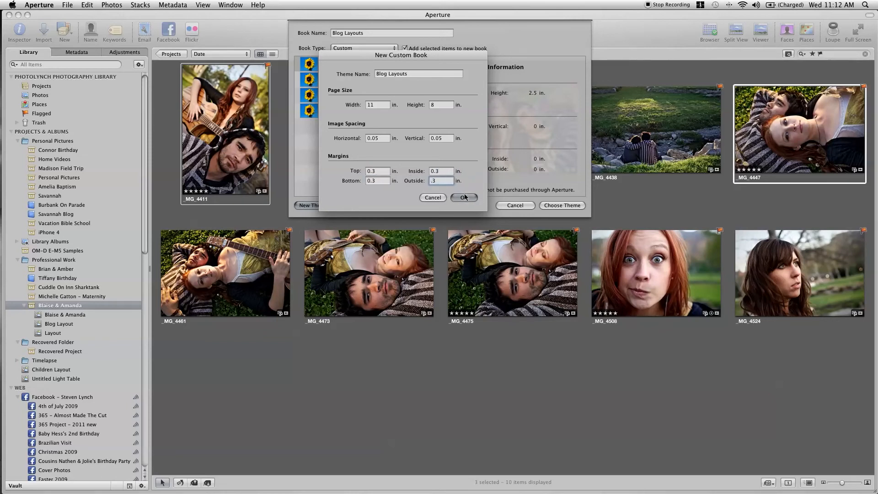
left_click(463, 197)
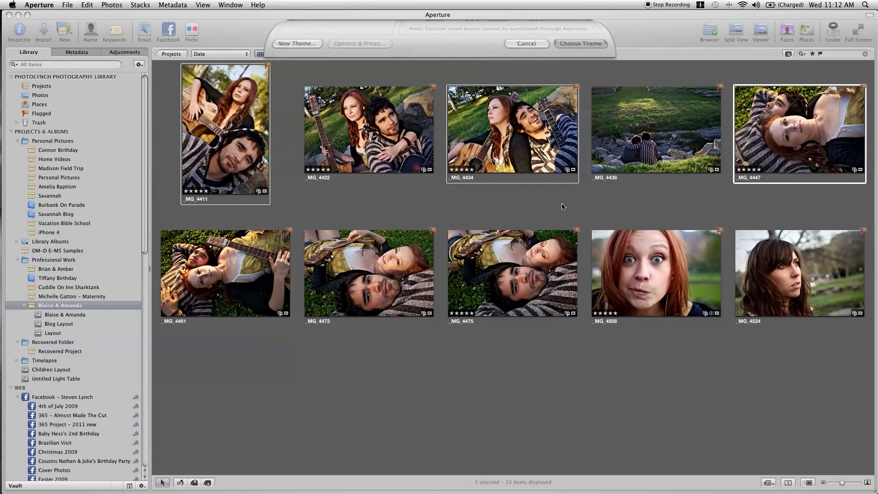
Keep the softcover cover, select page 2, and scroll the Pages pane through the extra pages.
left_click(580, 44)
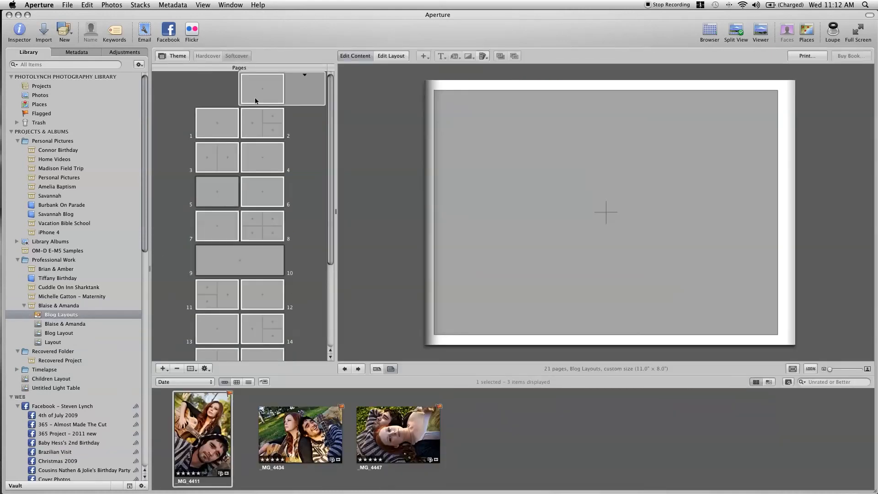
mouse_move(269, 117)
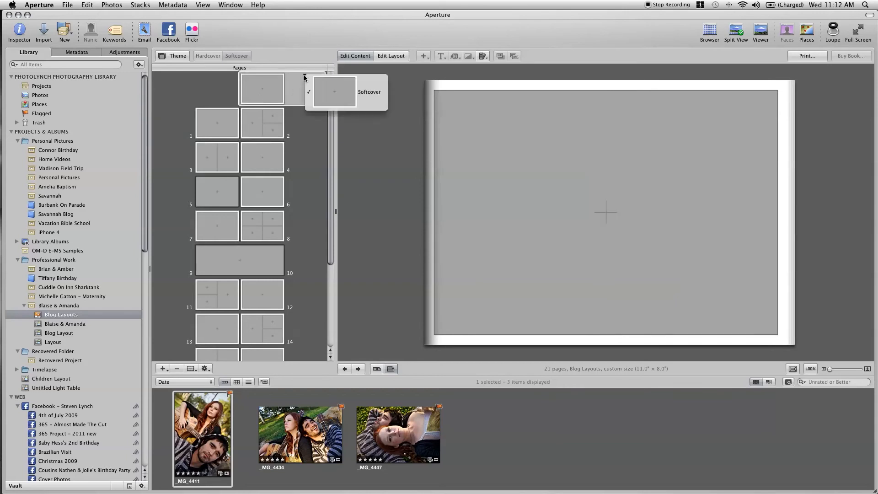
left_click(305, 76)
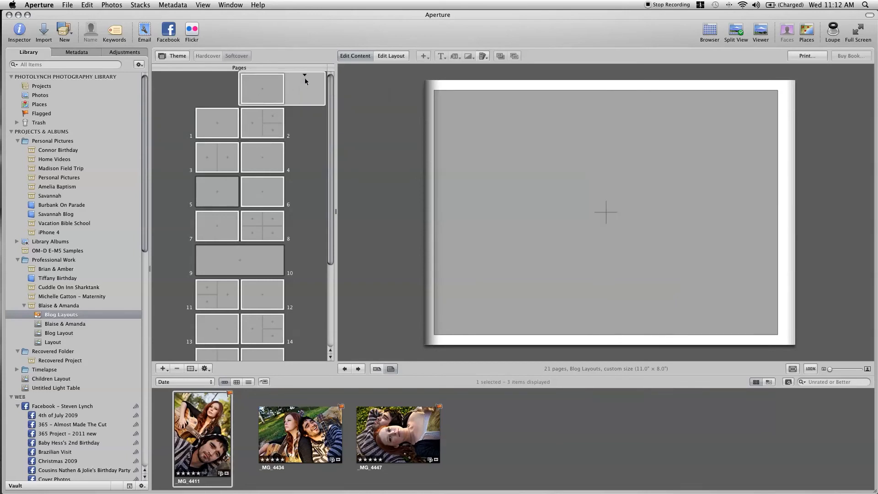
left_click(262, 123)
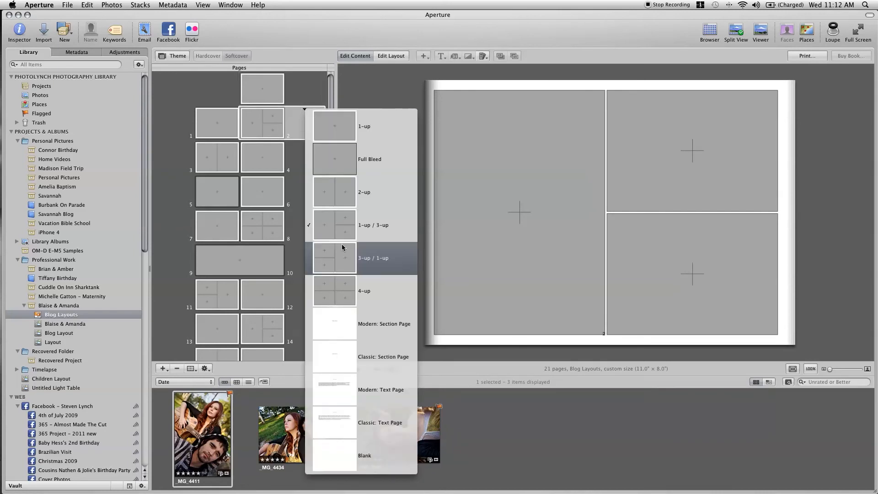
mouse_move(359, 324)
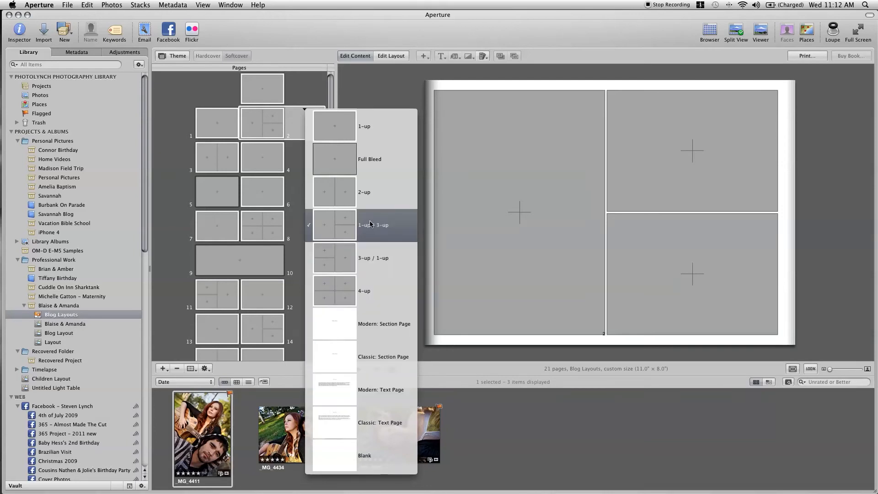
mouse_move(344, 192)
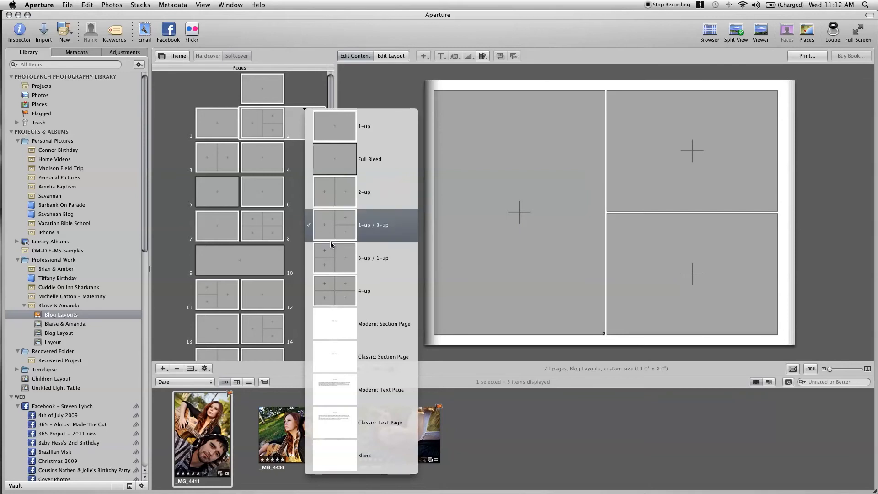
mouse_move(340, 290)
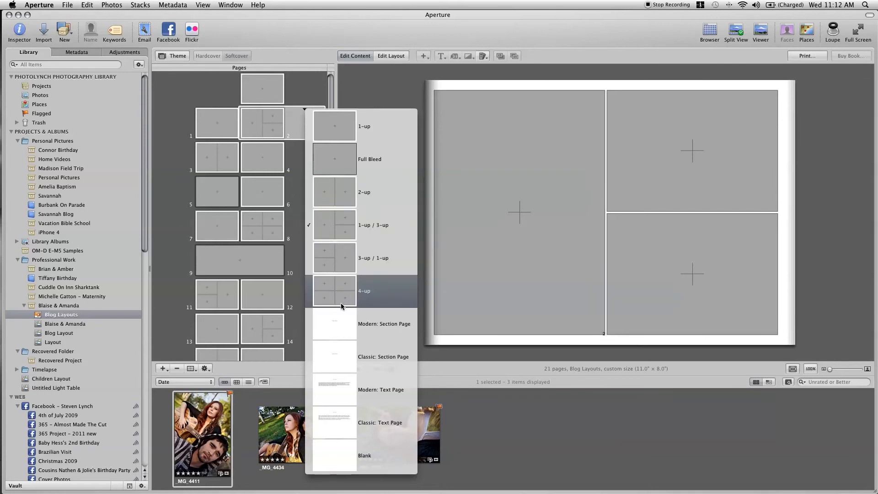
mouse_move(324, 232)
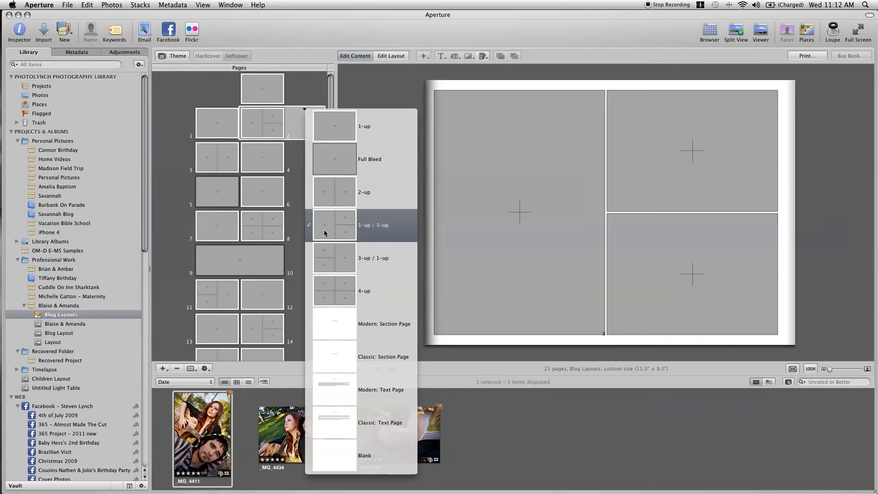
mouse_move(326, 269)
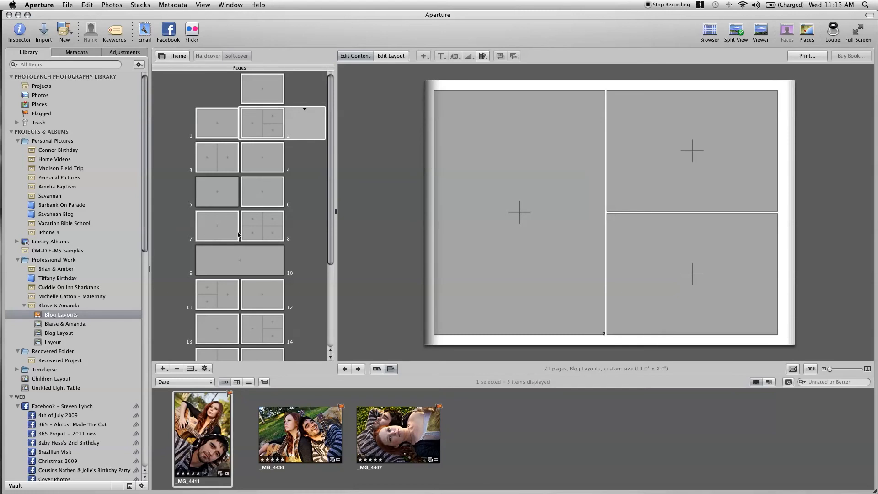
scroll("down", 3)
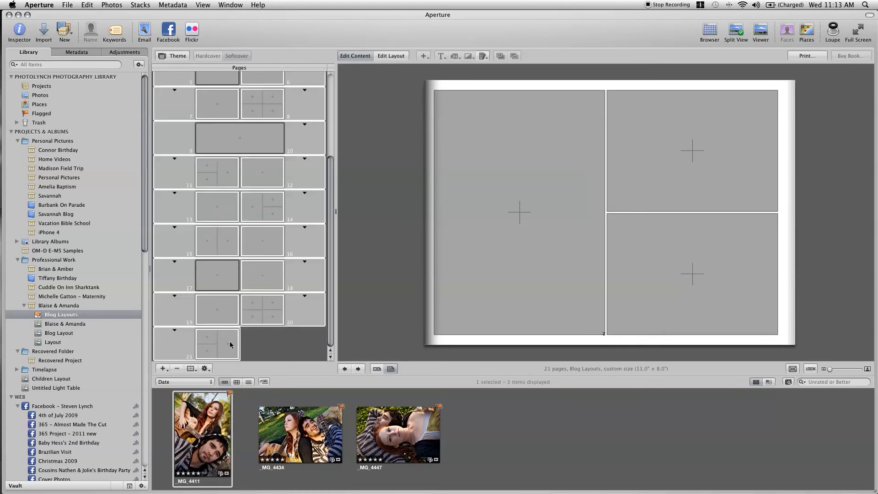
scroll("down", 3)
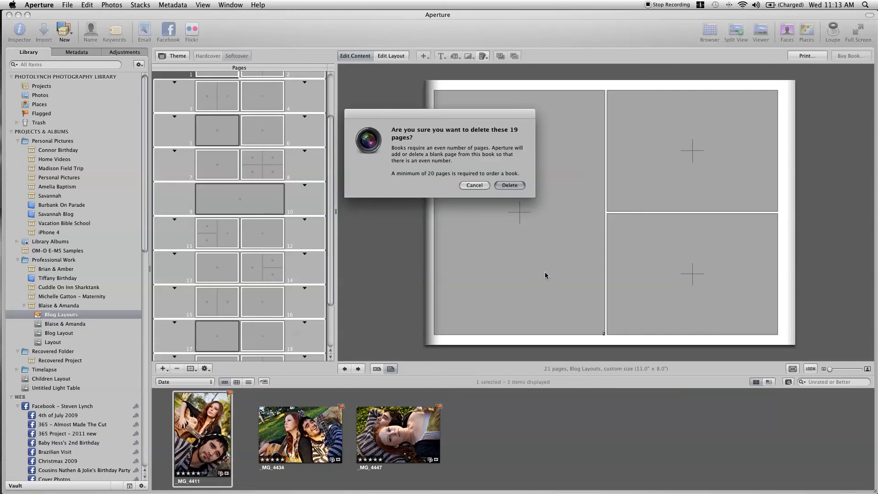
Delete the 19 extra pages and give the remaining page a 1-up/3-up layout.
left_click(508, 185)
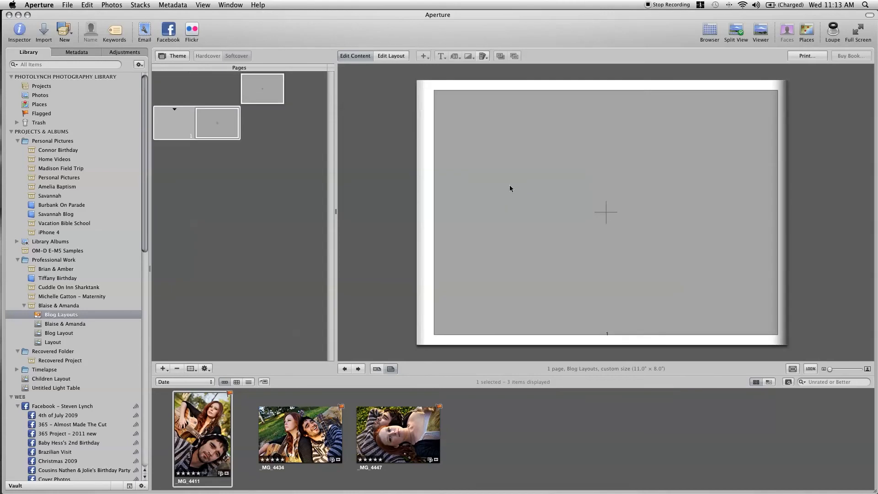
mouse_move(174, 111)
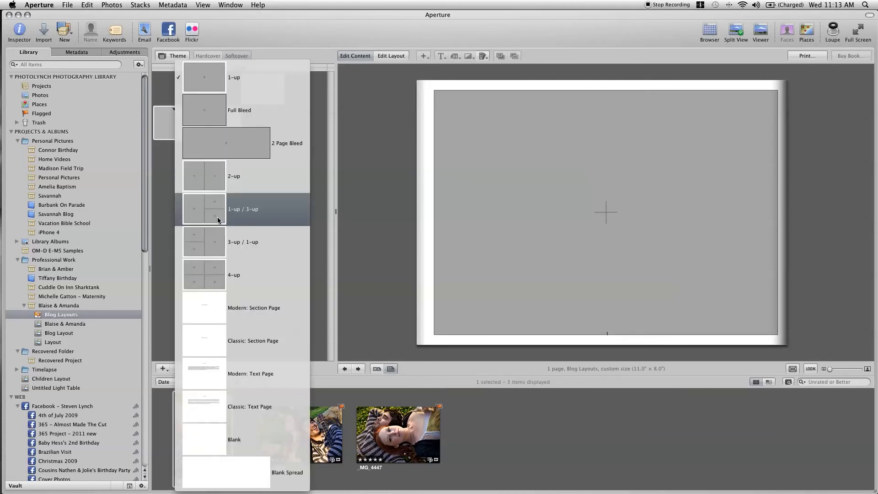
left_click(242, 209)
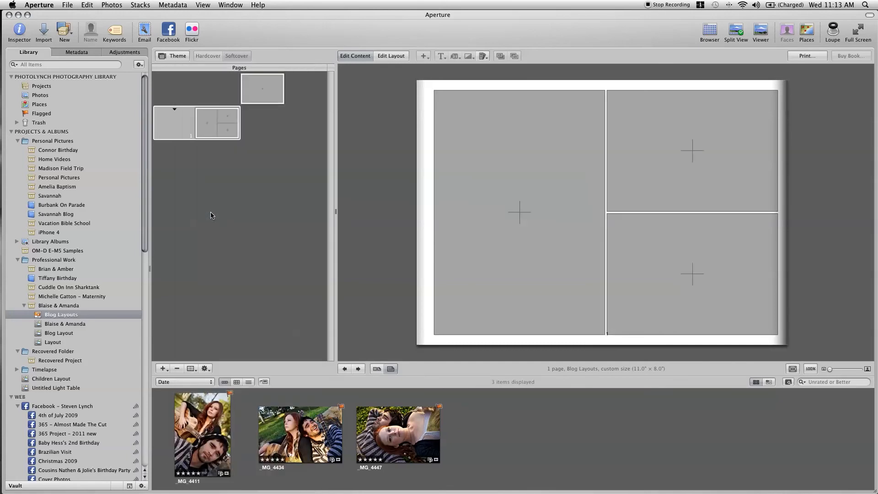
Autoflow the three couple photos into the boxes and scale down the large guitar portrait.
left_click(203, 434)
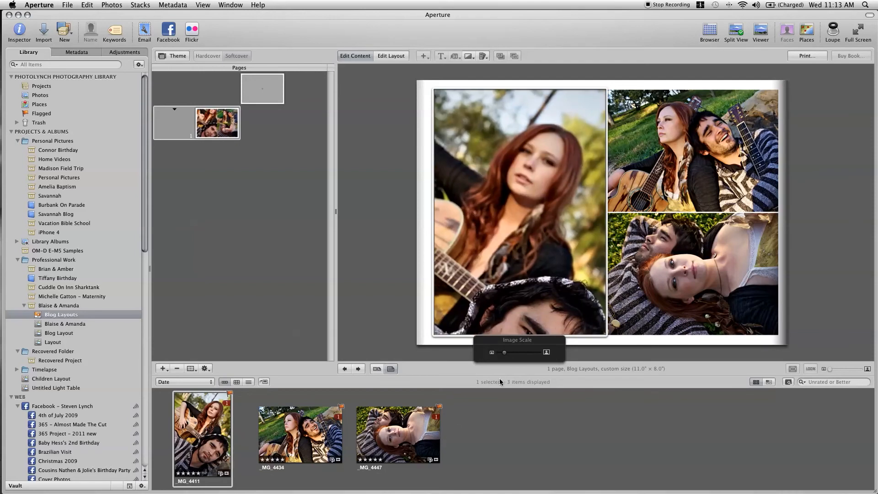
left_click_drag(504, 352, 497, 352)
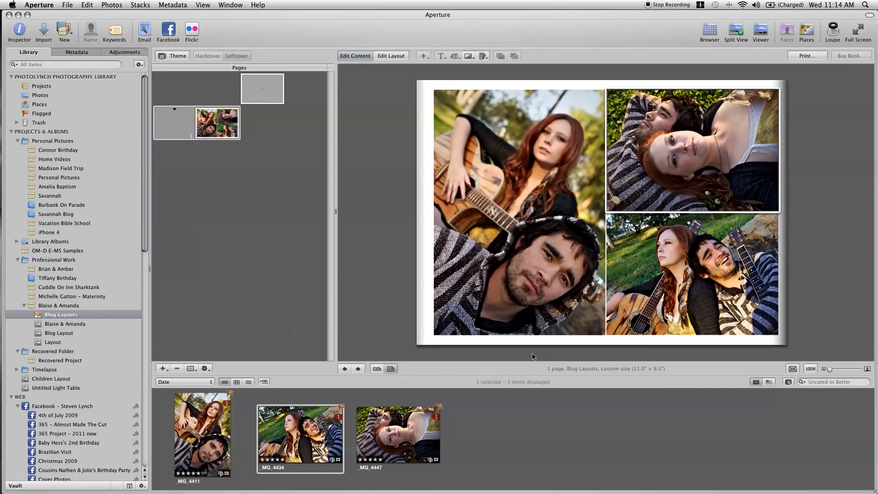
mouse_move(454, 370)
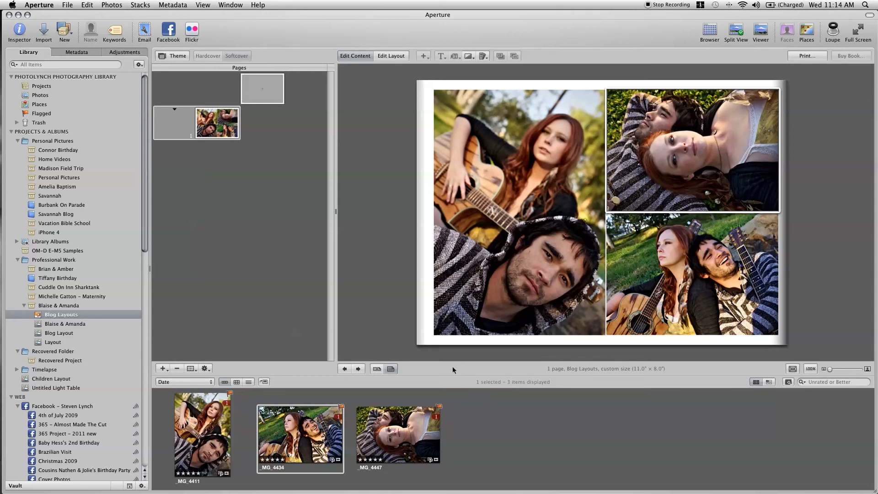
mouse_move(453, 371)
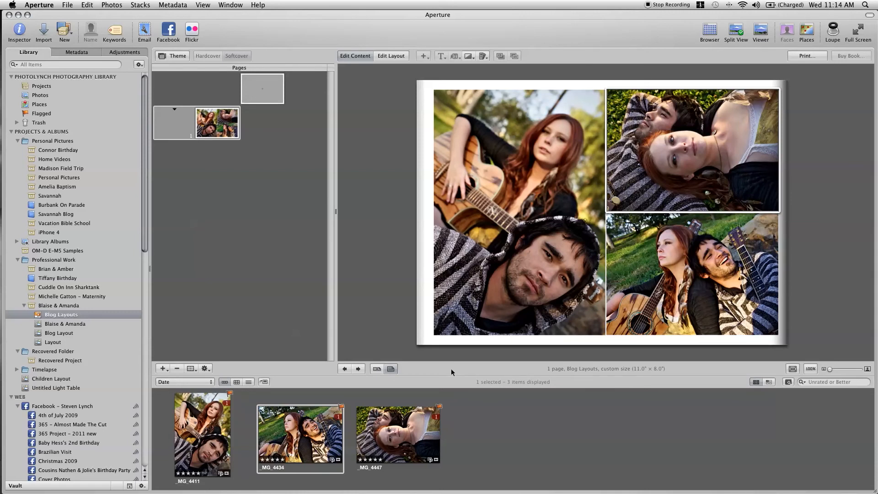
mouse_move(159, 105)
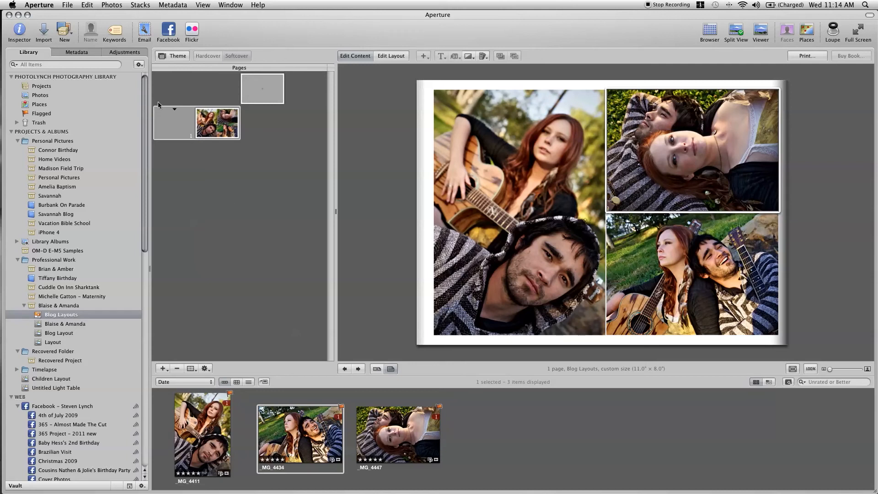
mouse_move(155, 51)
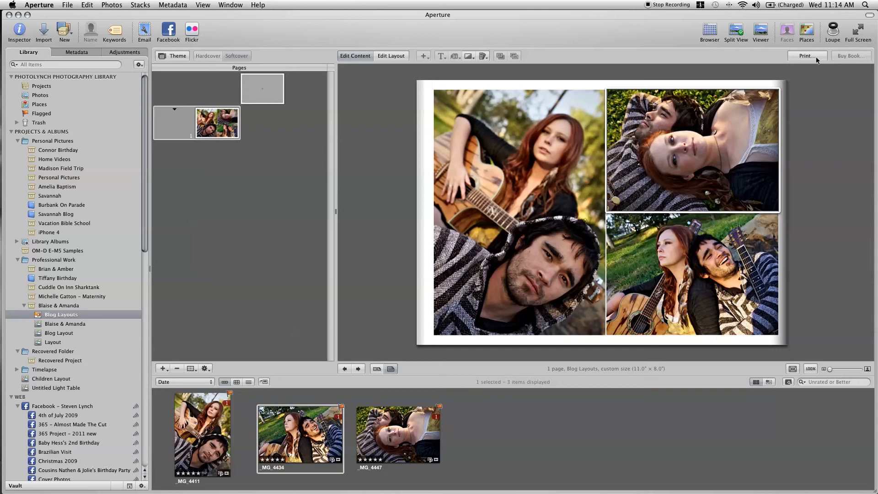
Print the book page using the PDF option Save PDF to Aperture.
left_click(806, 55)
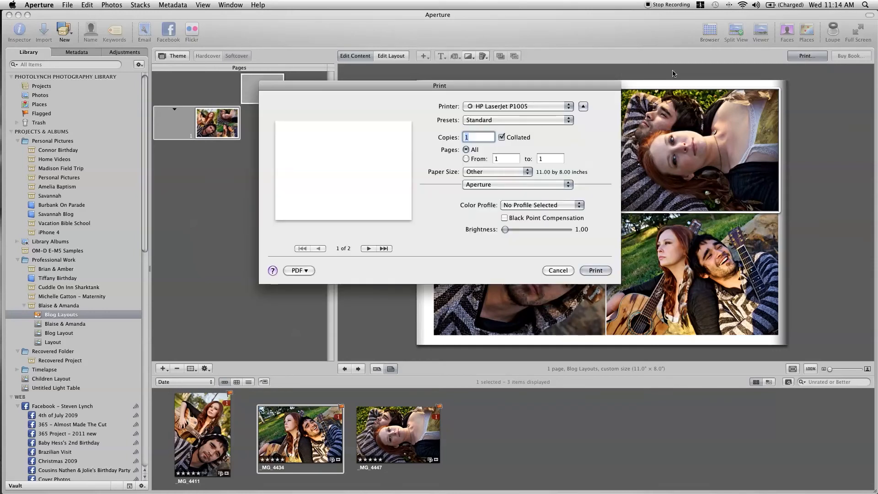
mouse_move(471, 94)
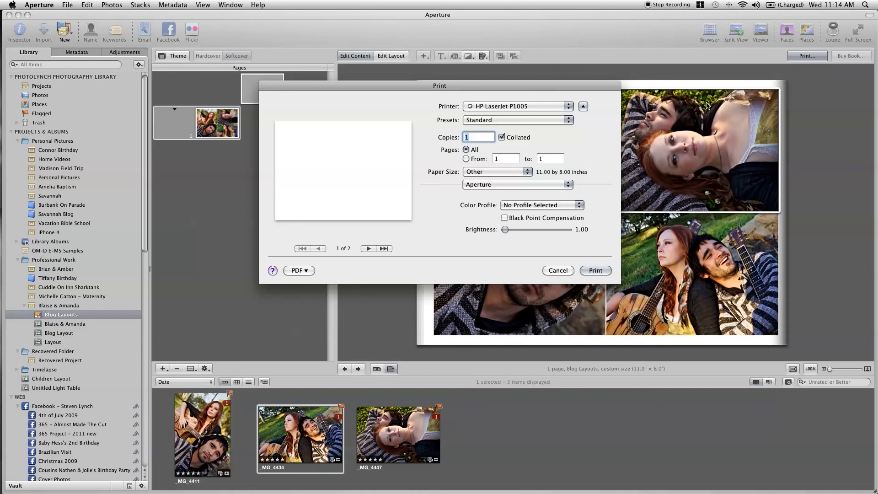
mouse_move(491, 62)
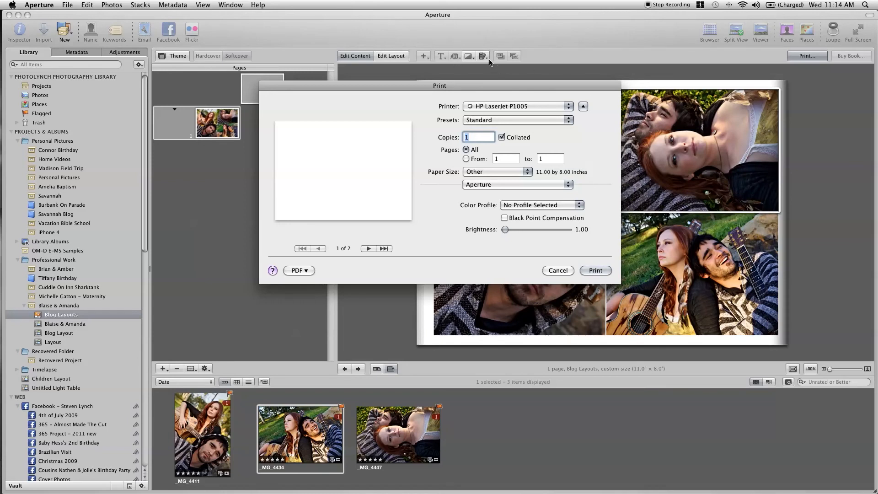
mouse_move(436, 109)
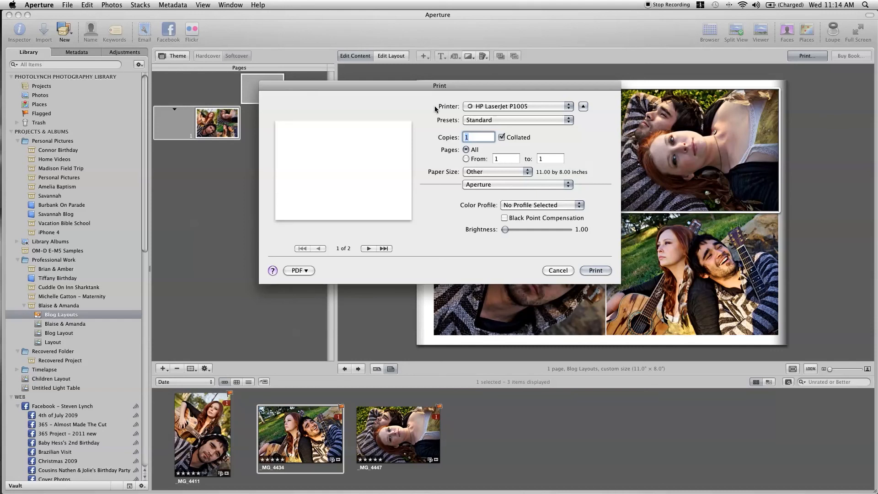
mouse_move(297, 279)
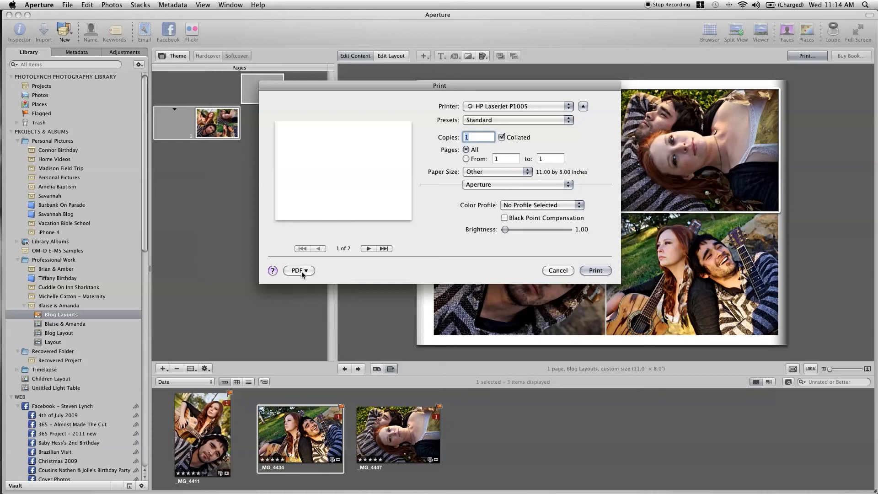
left_click(299, 270)
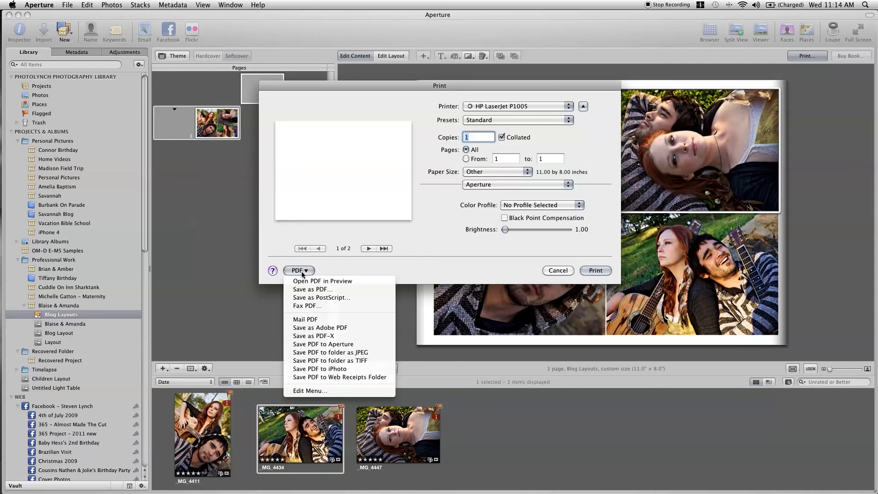
mouse_move(322, 344)
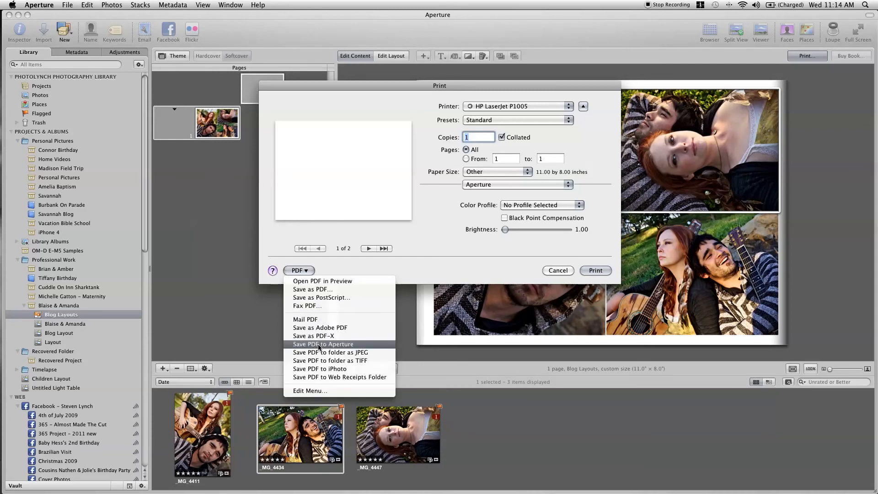
left_click(323, 344)
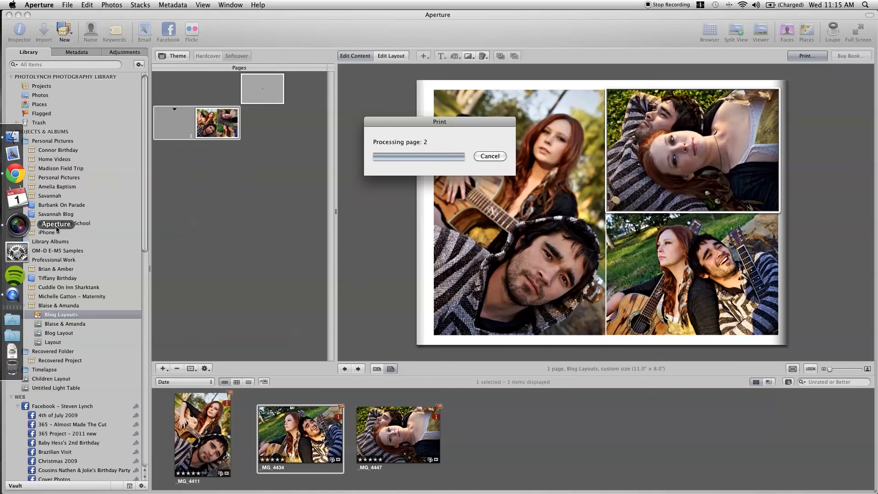
Check the Aperture Dock icon while the PDF is processing.
right_click(17, 224)
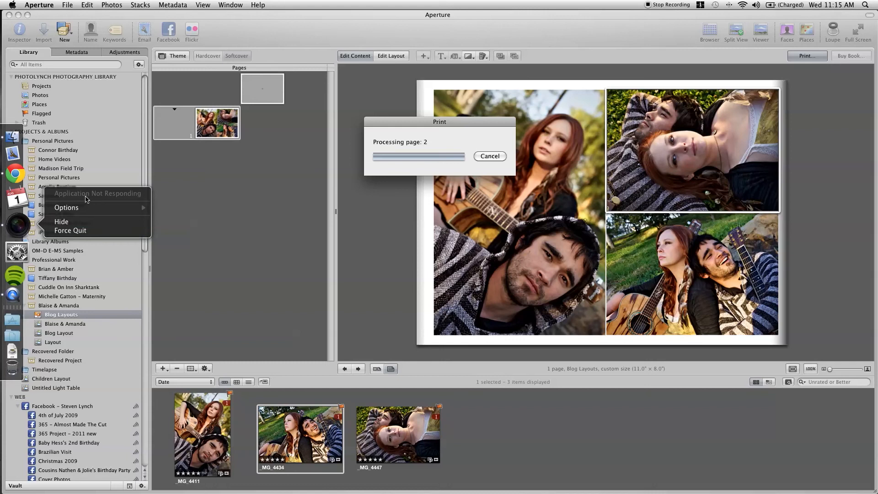
mouse_move(387, 135)
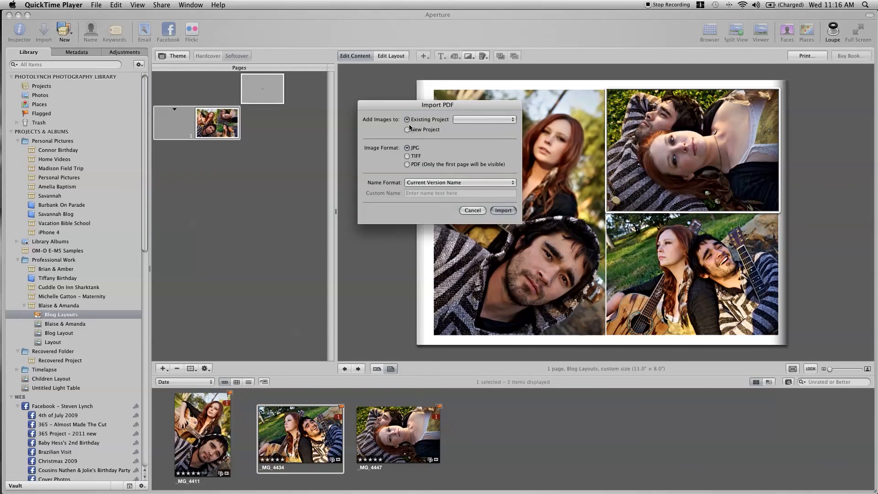
mouse_move(405, 104)
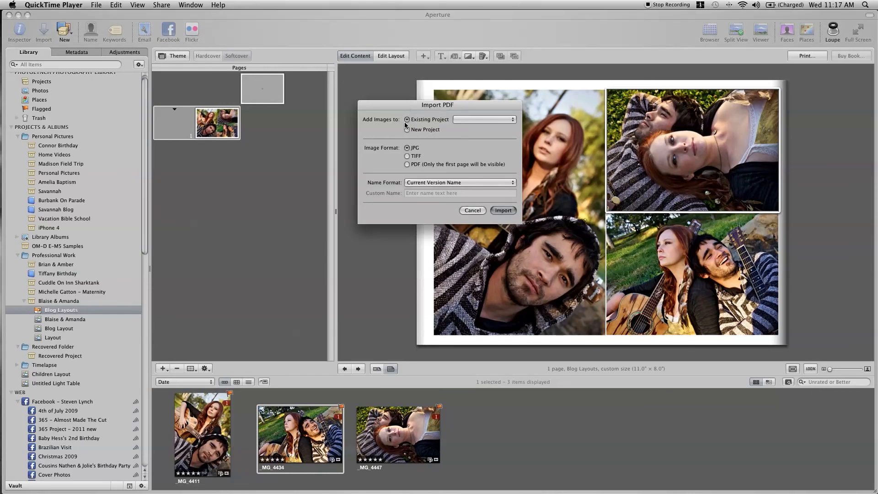
Import the PDF into existing project Blaise & Amanda in JPG format.
left_click(483, 119)
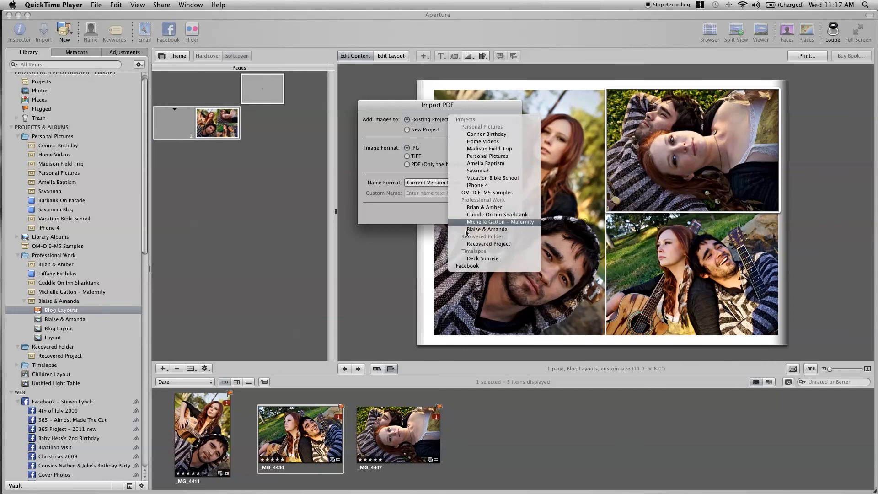
left_click(486, 229)
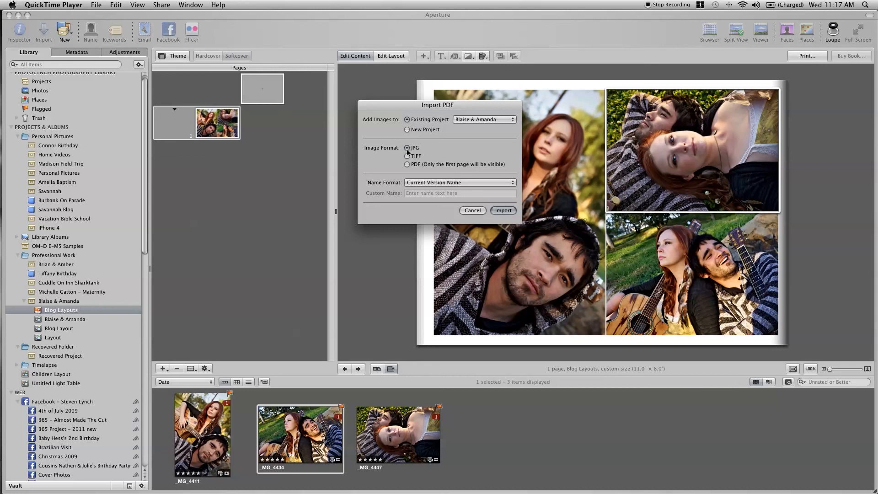
mouse_move(411, 153)
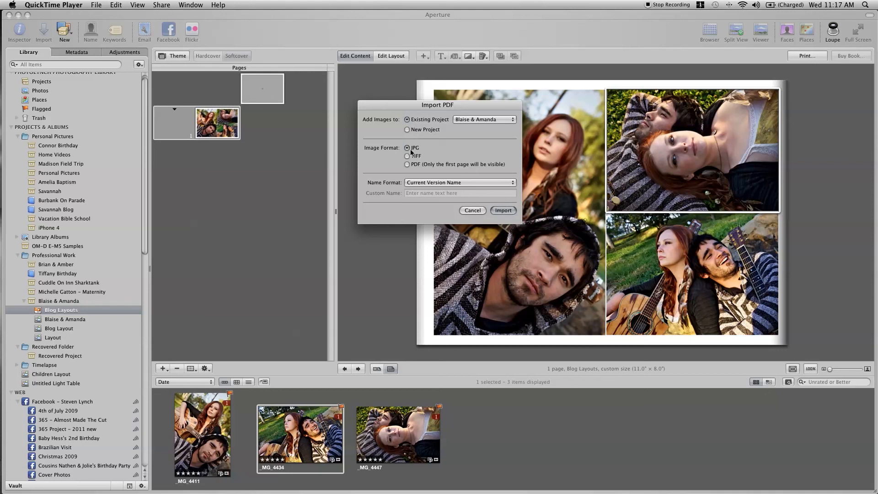
left_click(458, 182)
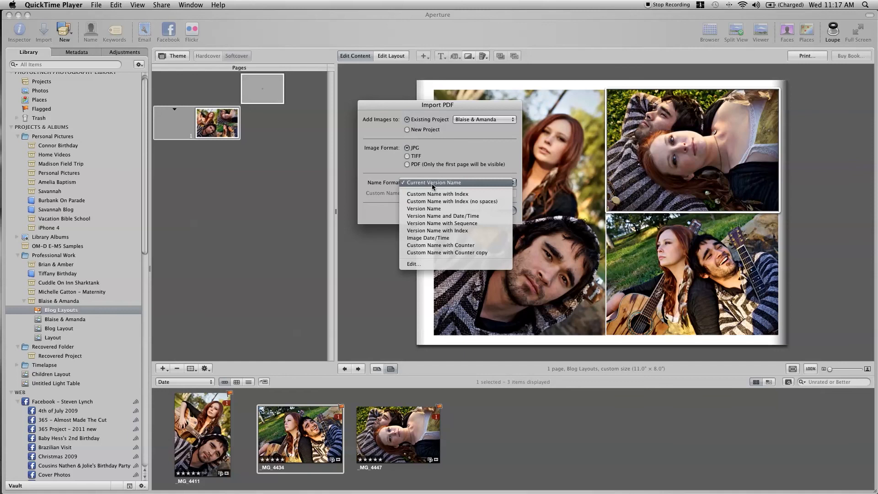
mouse_move(382, 174)
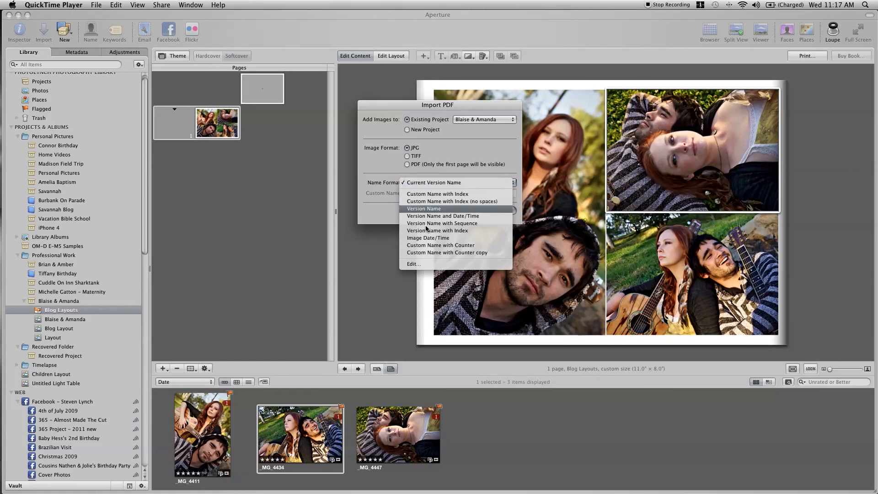
Name the import 'Blog Layout Book' with a counter and start importing.
left_click(446, 252)
type("B")
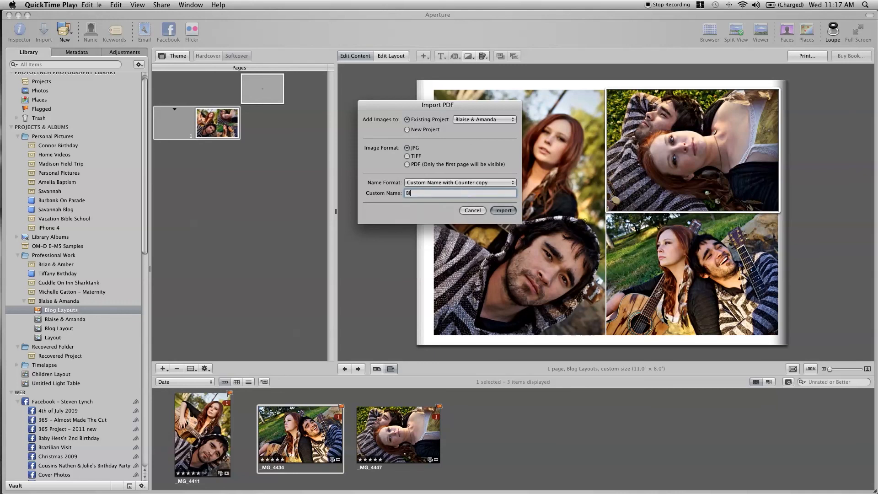
type("log Layout Book")
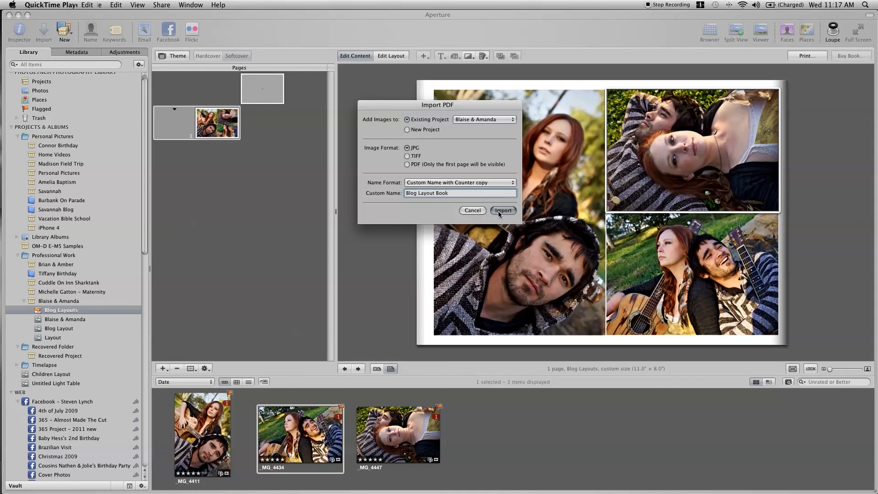
left_click(502, 210)
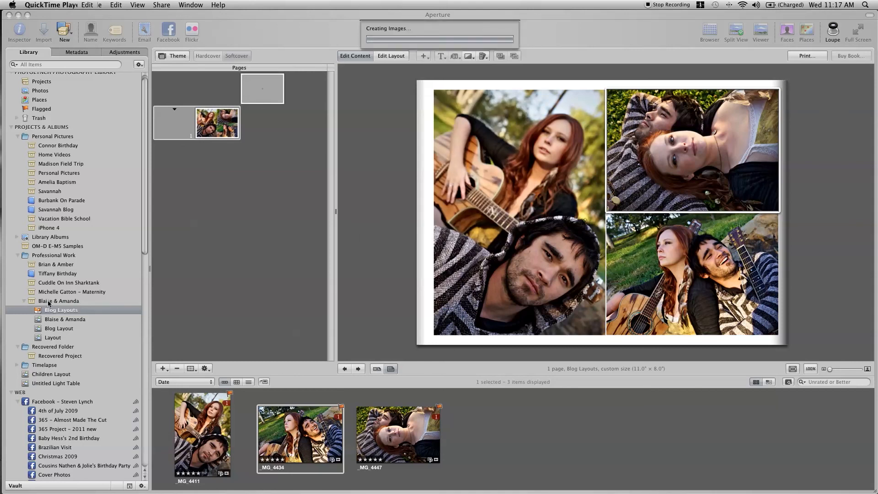
View the Blog Layout Book JPEG fitted full screen, briefly opening the Crop HUD.
left_click(709, 29)
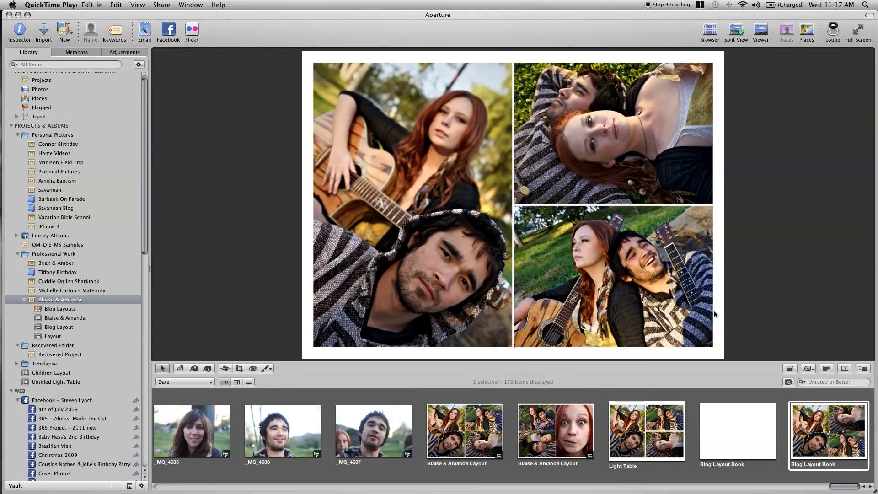
mouse_move(361, 225)
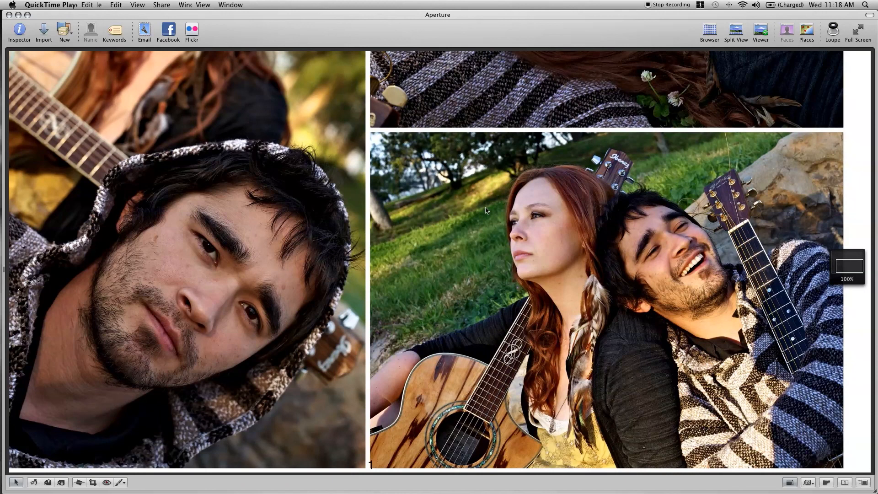
left_click(203, 5)
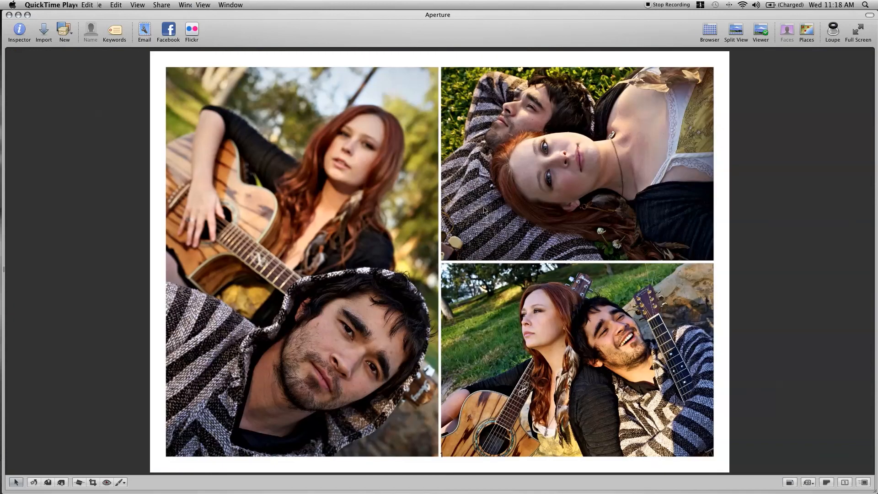
mouse_move(631, 173)
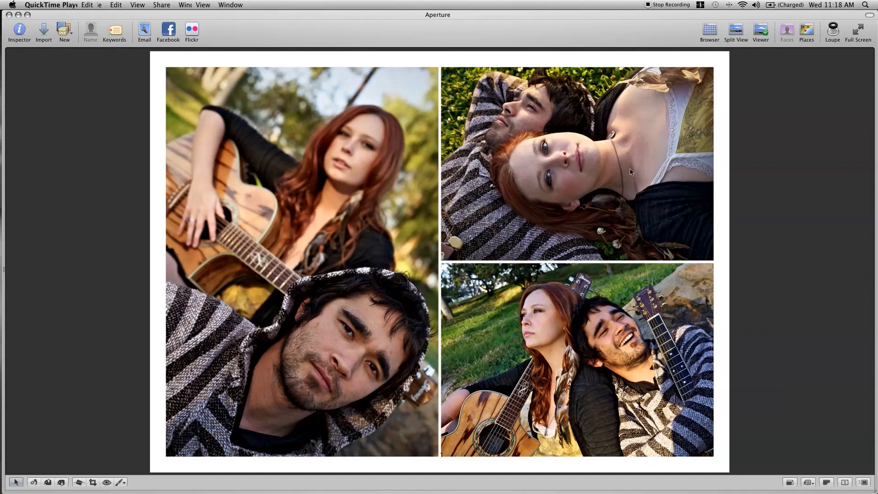
mouse_move(143, 56)
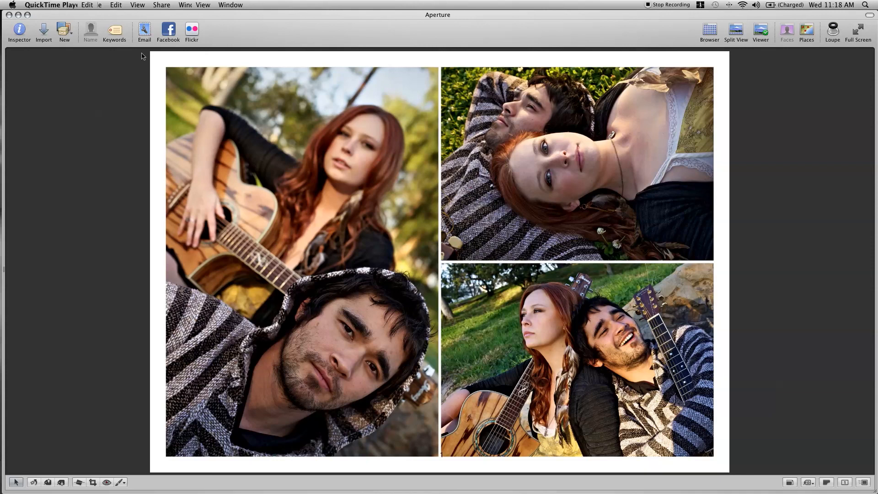
left_click(78, 482)
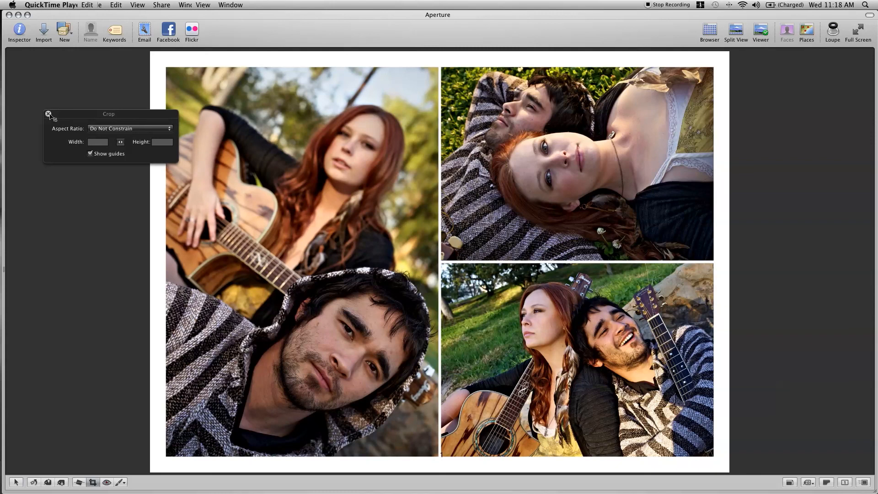
left_click(49, 114)
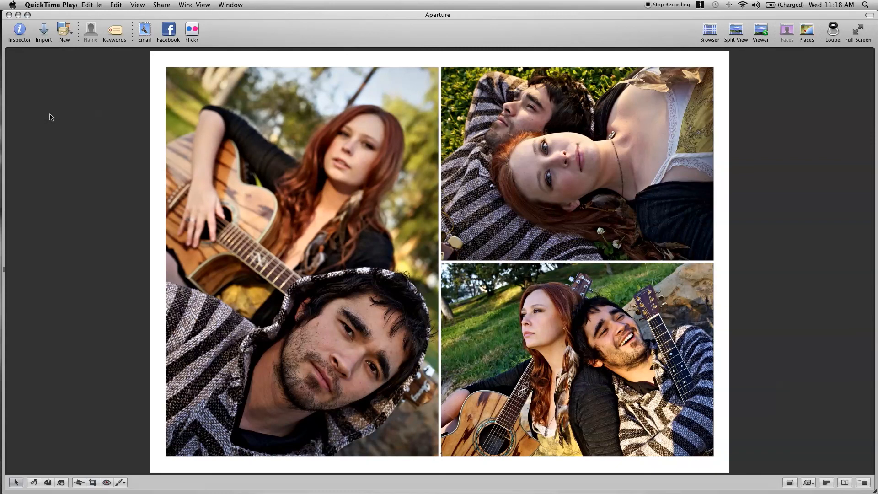
mouse_move(398, 8)
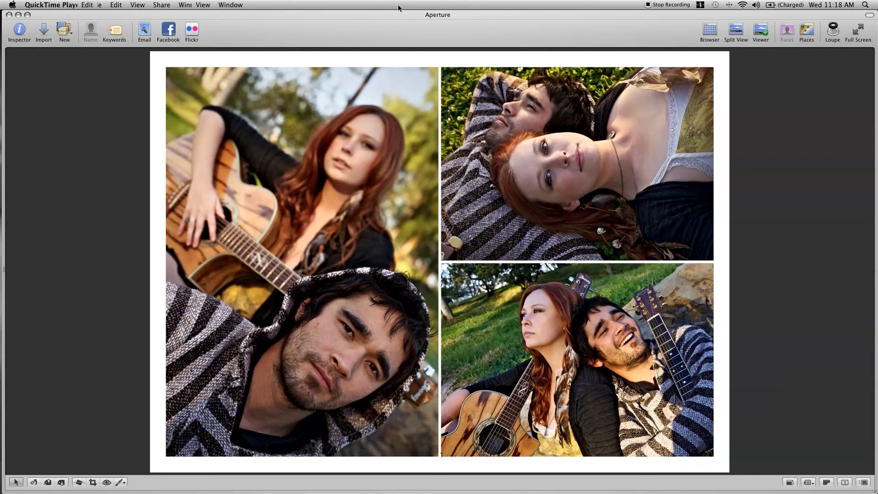
mouse_move(390, 16)
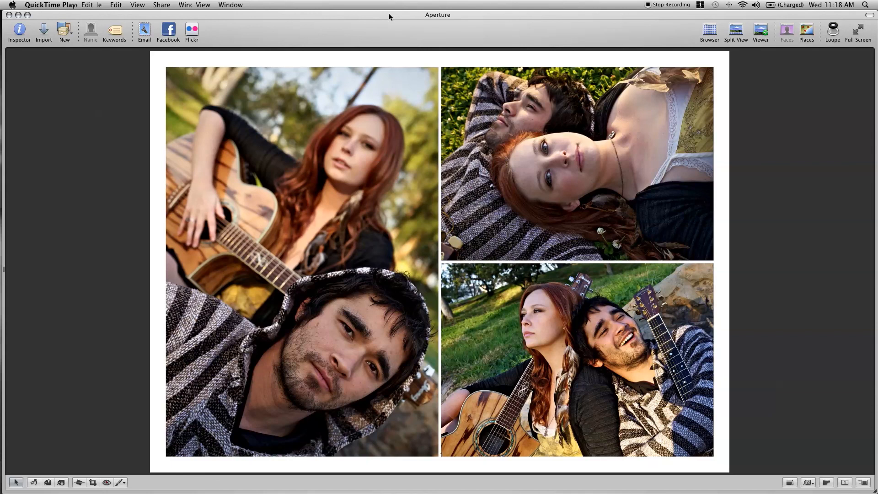